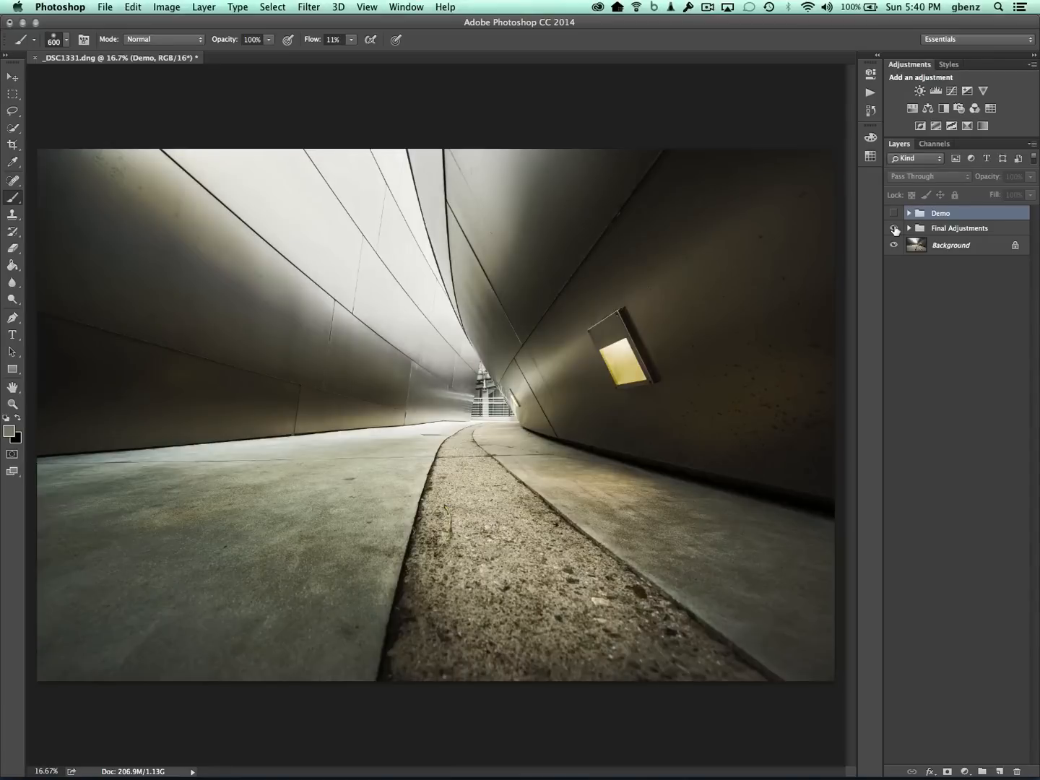
pyautogui.moveTo(894, 229)
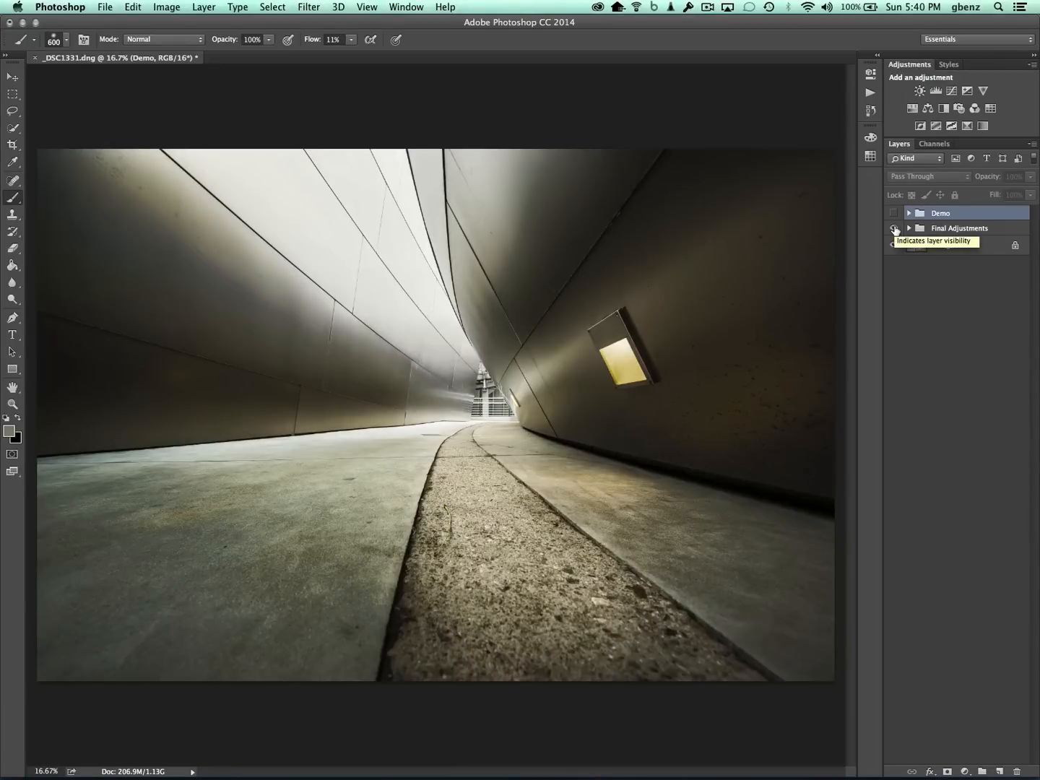
# Hide the Final Adjustments group to reveal the original bright highlights.
pyautogui.click(893, 229)
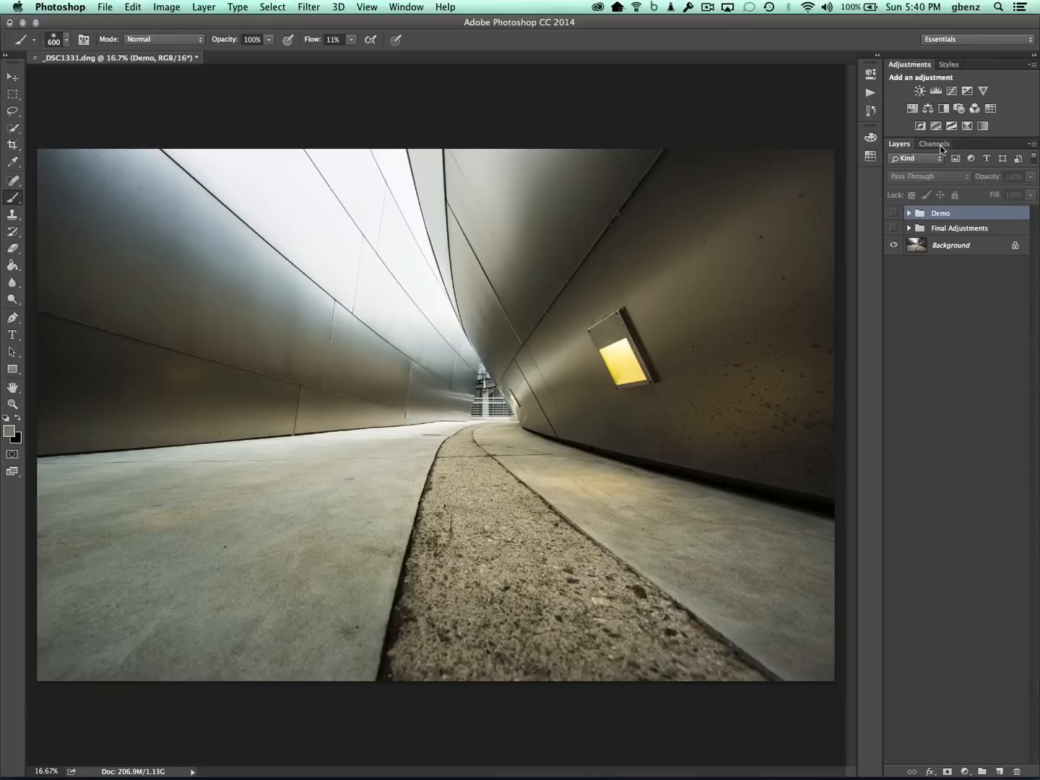
# Show the RGB, Red, Green and Blue channels in their own panel above Layers.
pyautogui.click(933, 144)
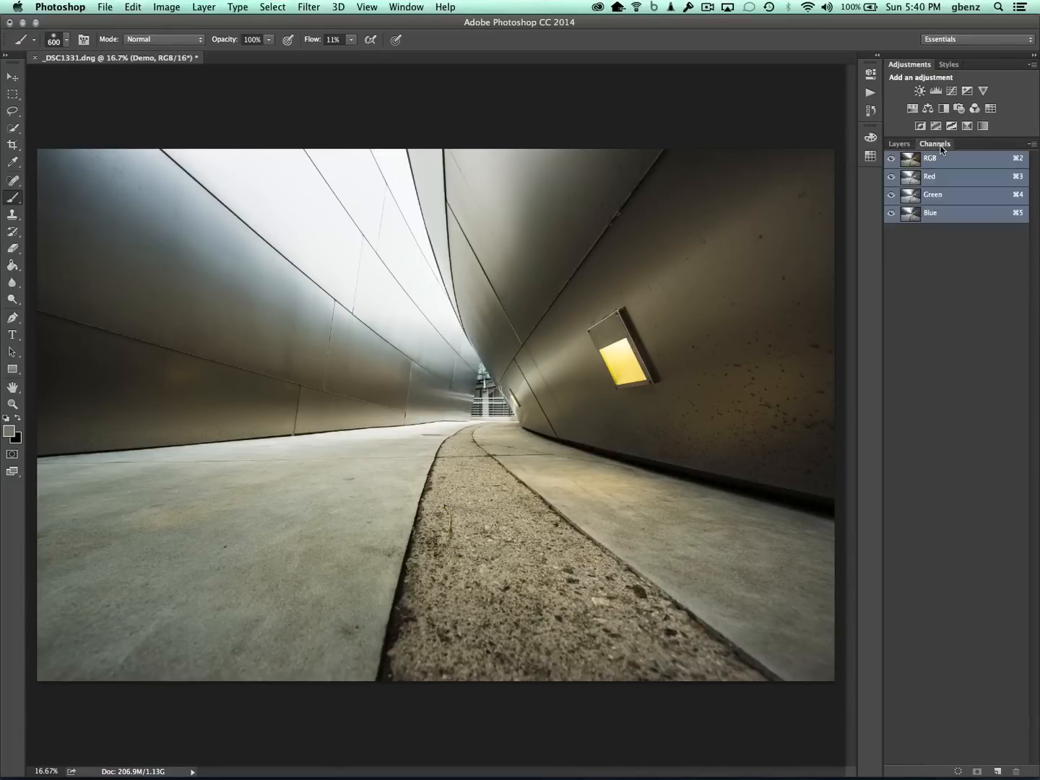
pyautogui.moveTo(935, 150)
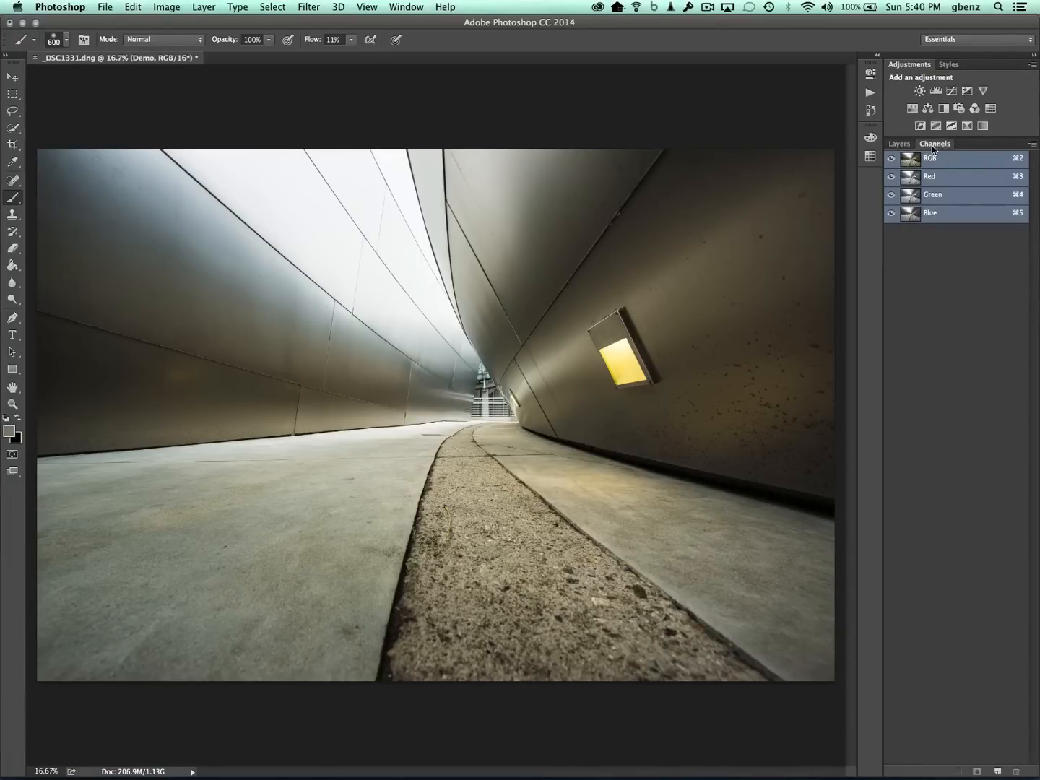
pyautogui.click(898, 143)
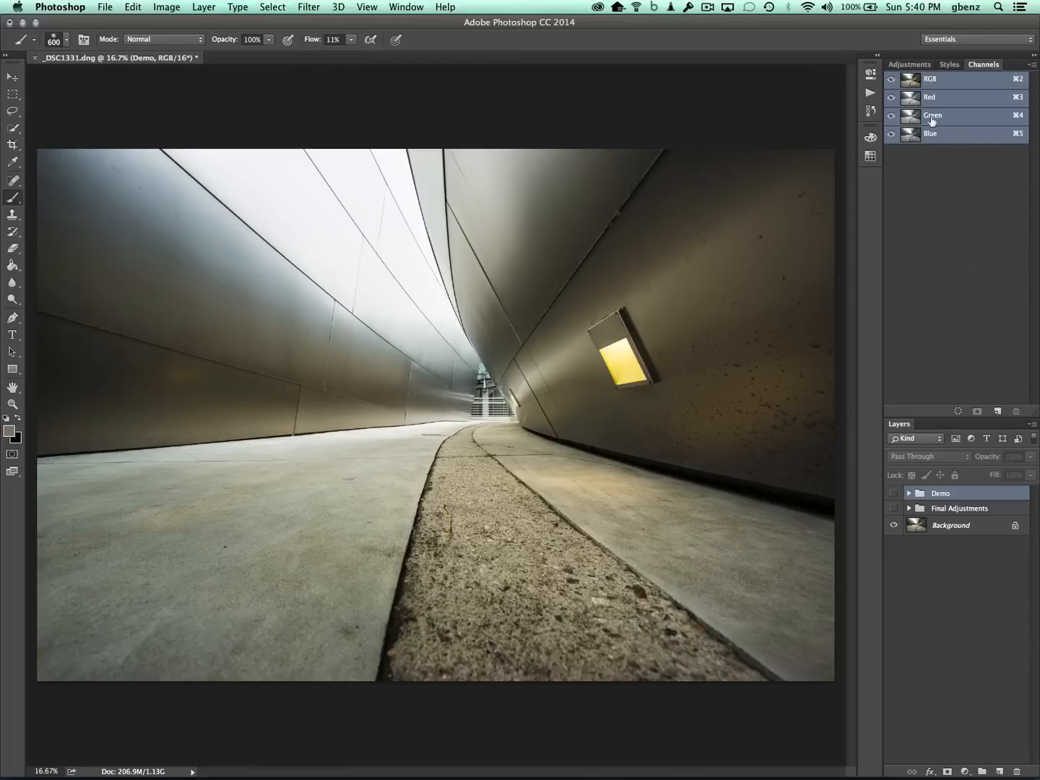
# Load the RGB channel's brightness as a selection for the Lights (1) mask.
pyautogui.click(932, 78)
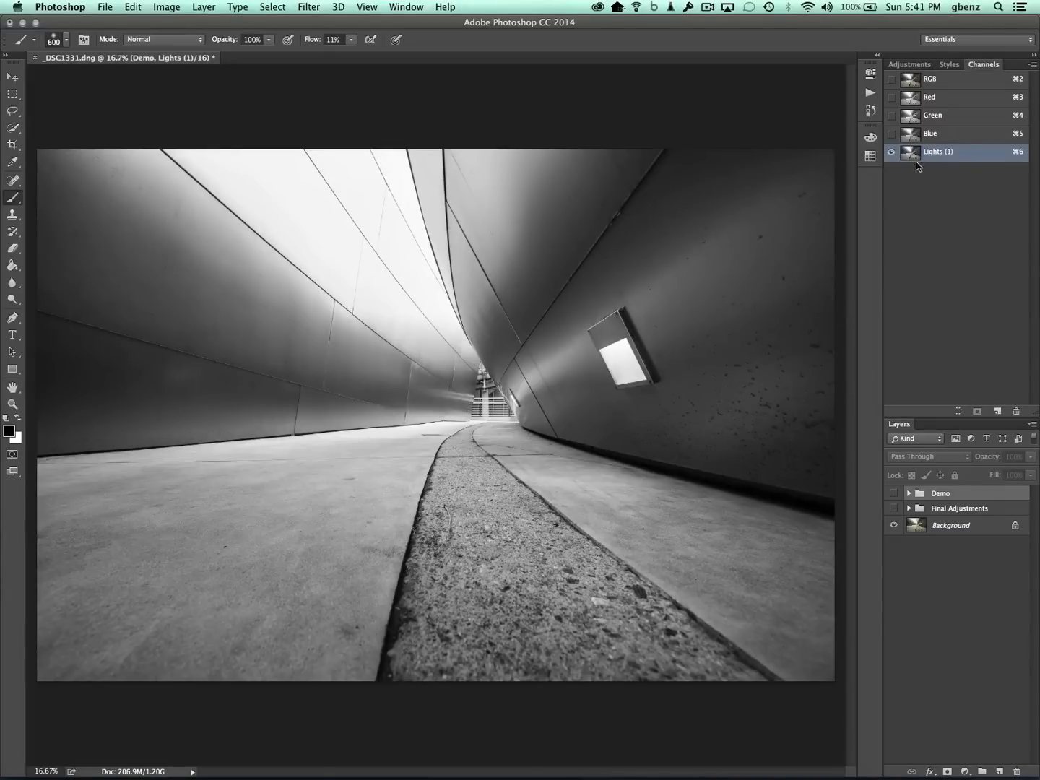
pyautogui.moveTo(911, 153)
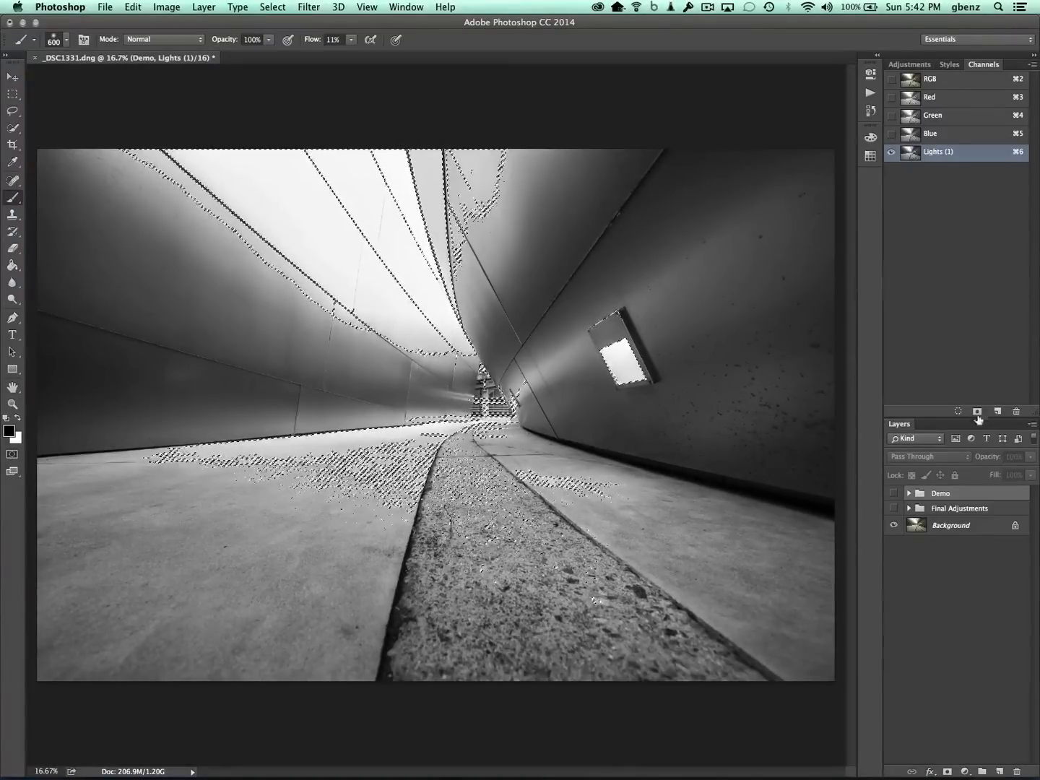
# Save the intersected highlight selection as the narrower Lights (3) channel.
pyautogui.click(977, 411)
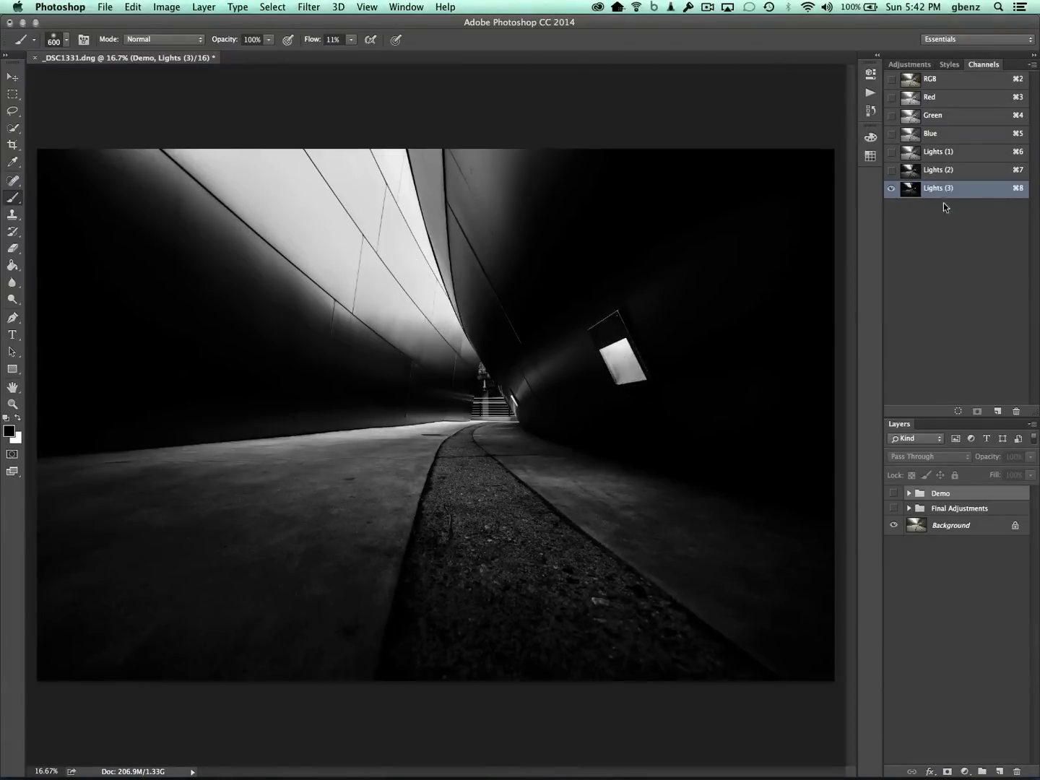
# Invert the Lights (1) selection and save it as the Darks (1) channel.
pyautogui.click(938, 152)
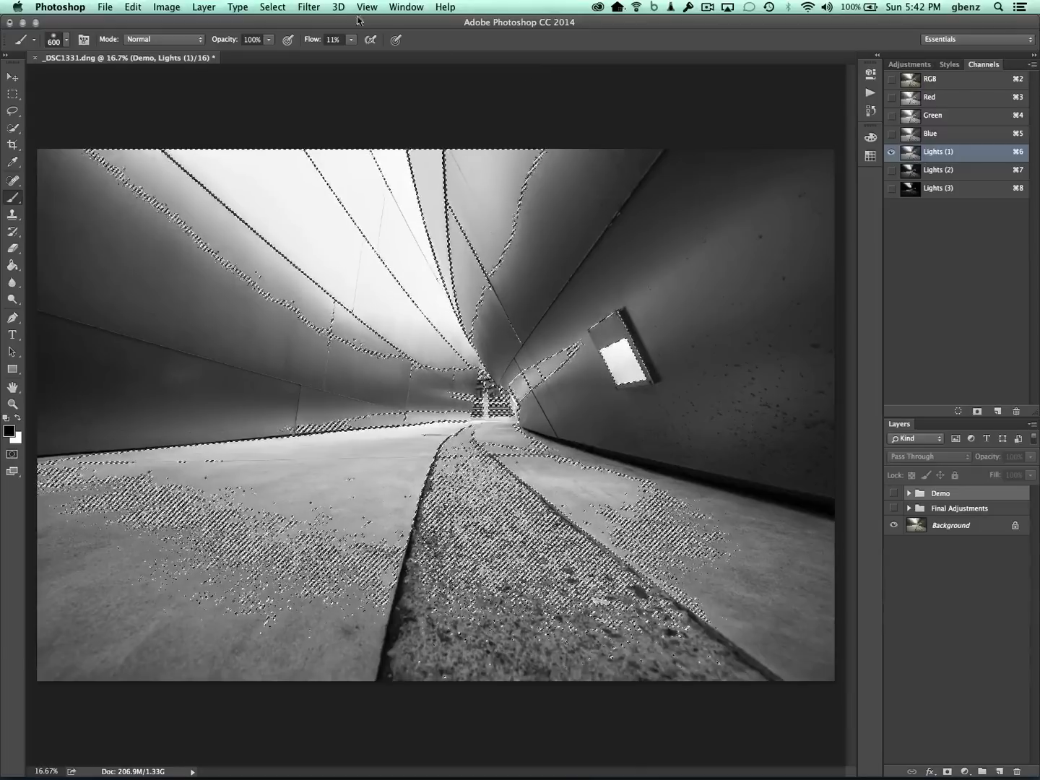
pyautogui.click(272, 7)
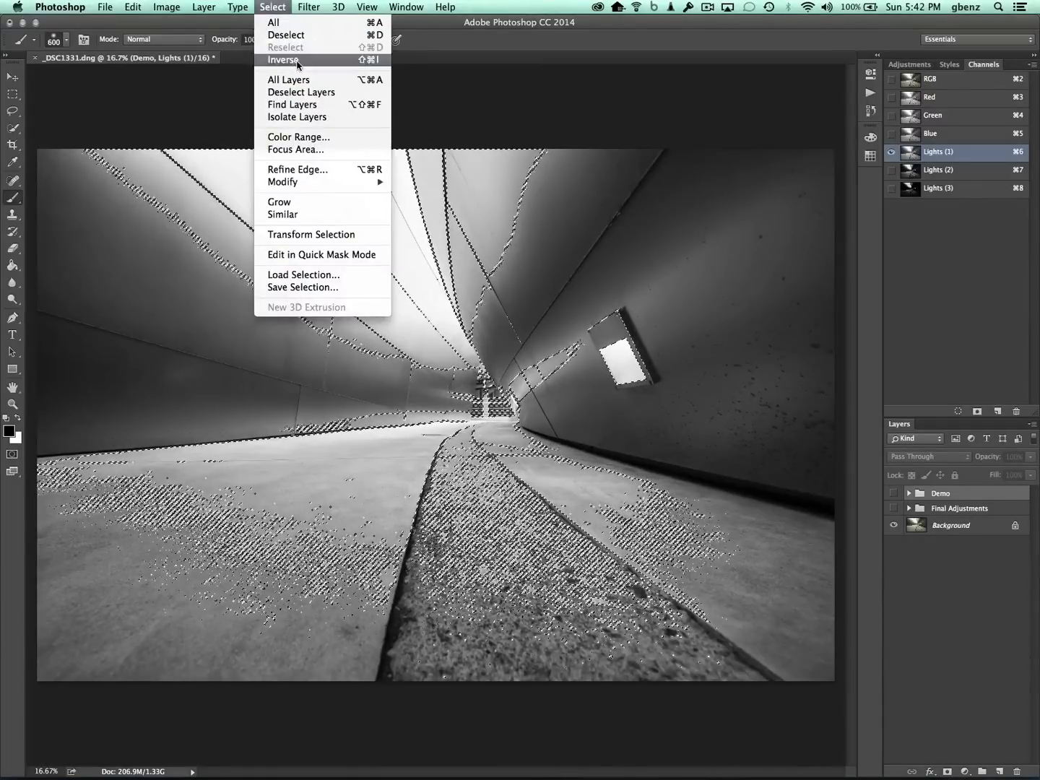
pyautogui.click(283, 60)
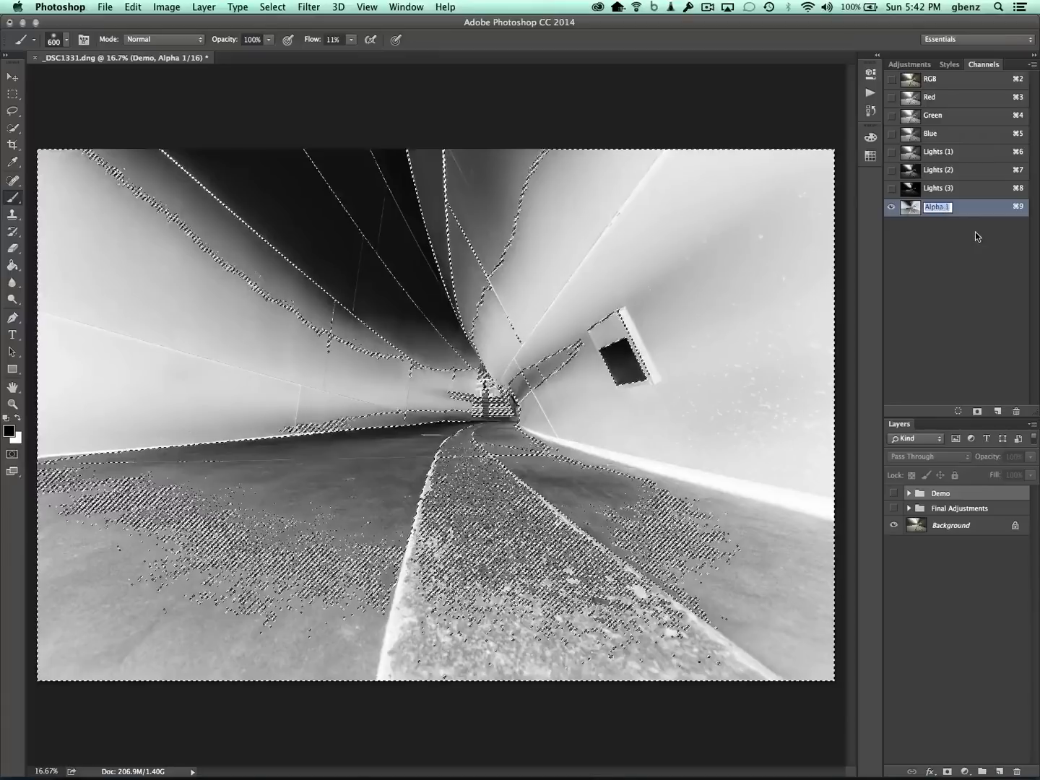
pyautogui.write('Darks (1')
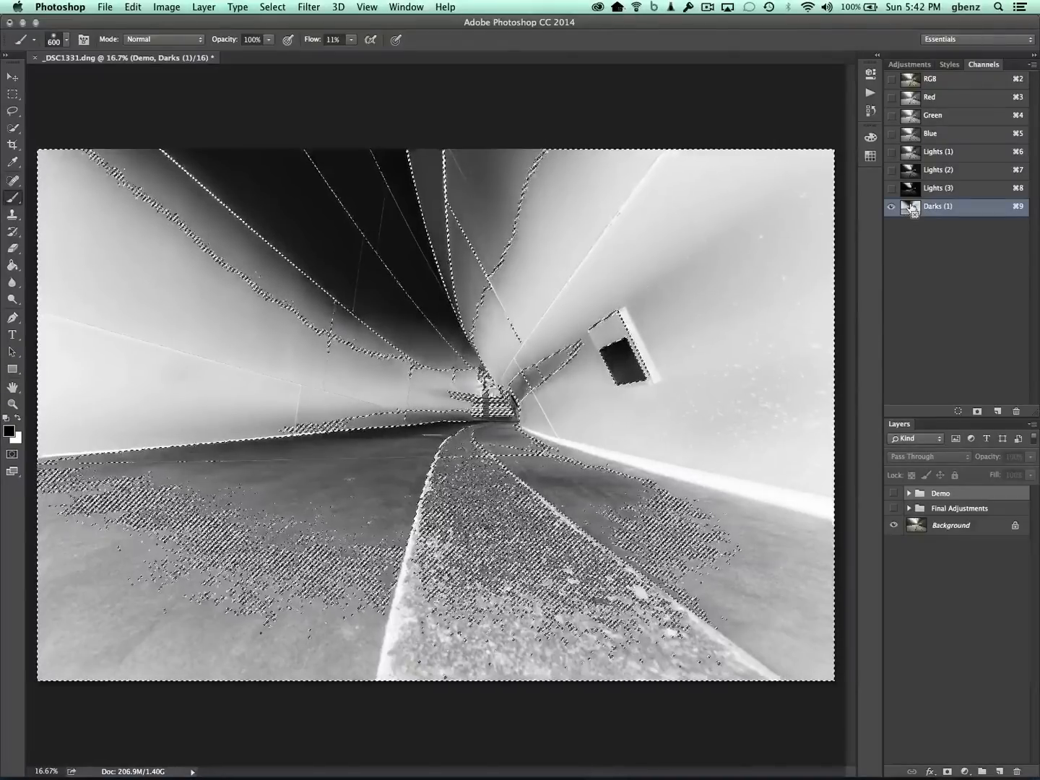
# Save the intersected dark selections as Darks (2) and Darks (3) channels.
pyautogui.click(977, 411)
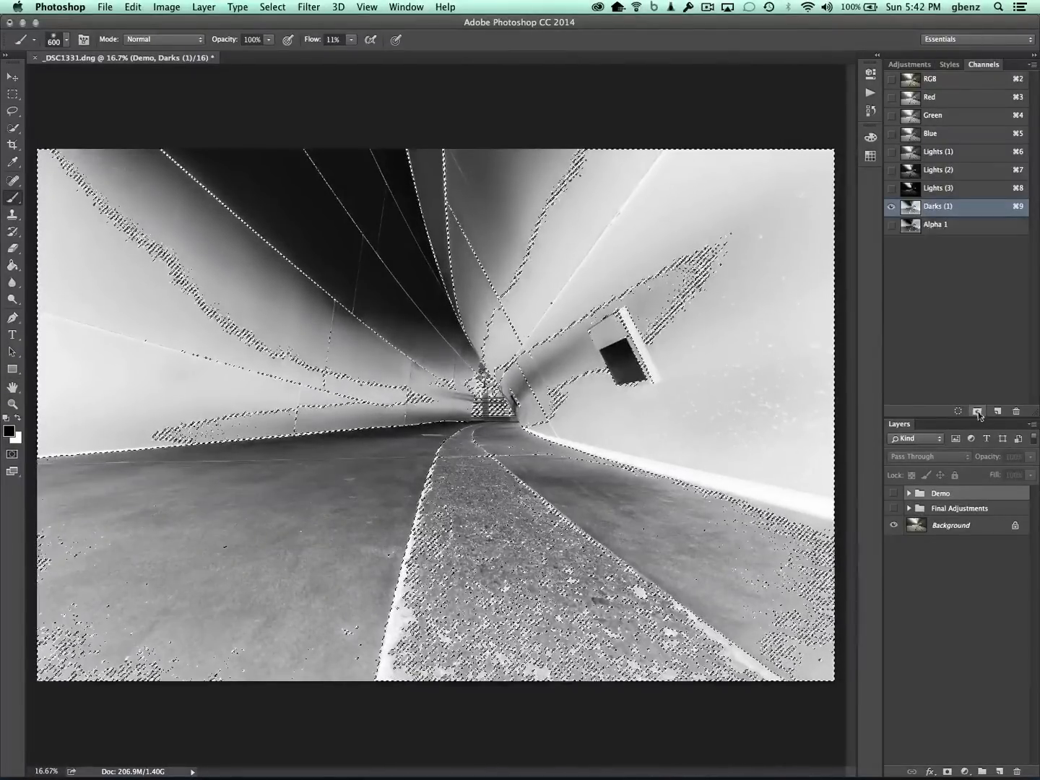
pyautogui.doubleClick(936, 225)
pyautogui.write('Darks (2)')
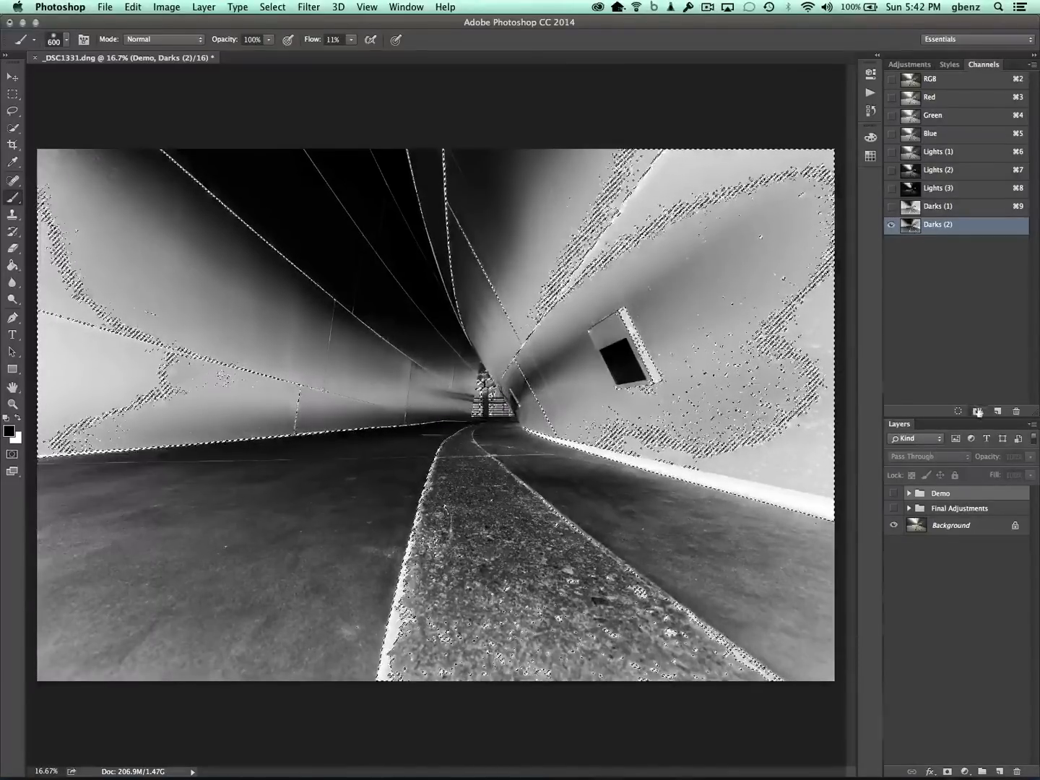
pyautogui.click(976, 411)
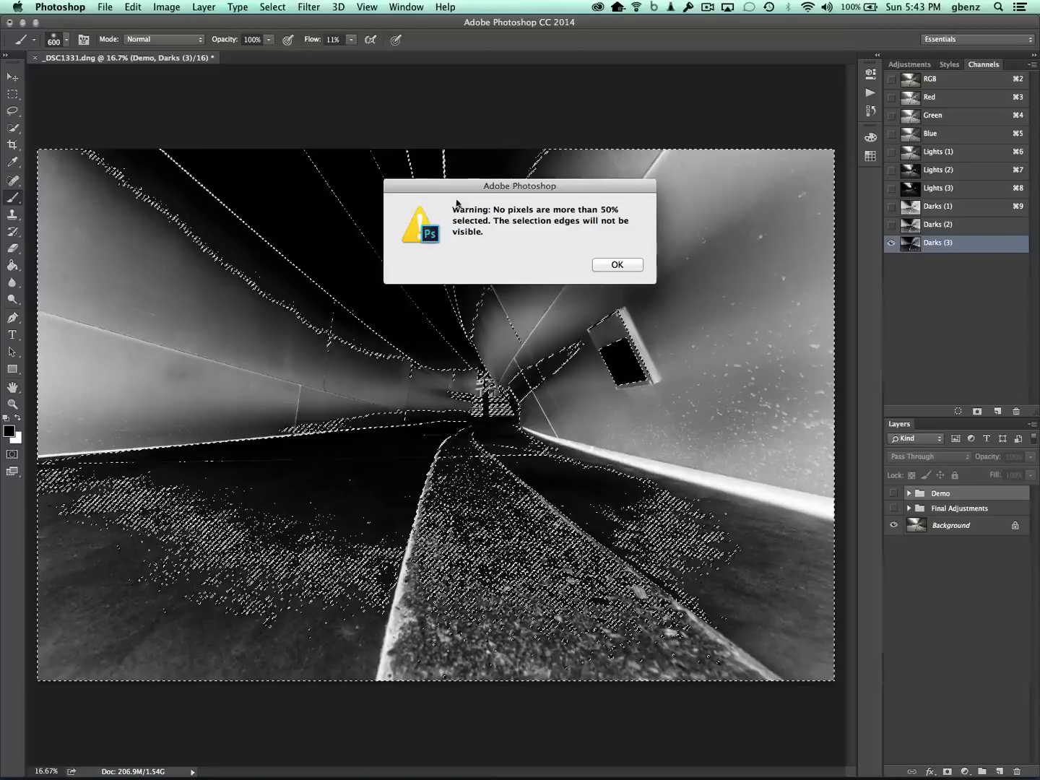
pyautogui.moveTo(707, 300)
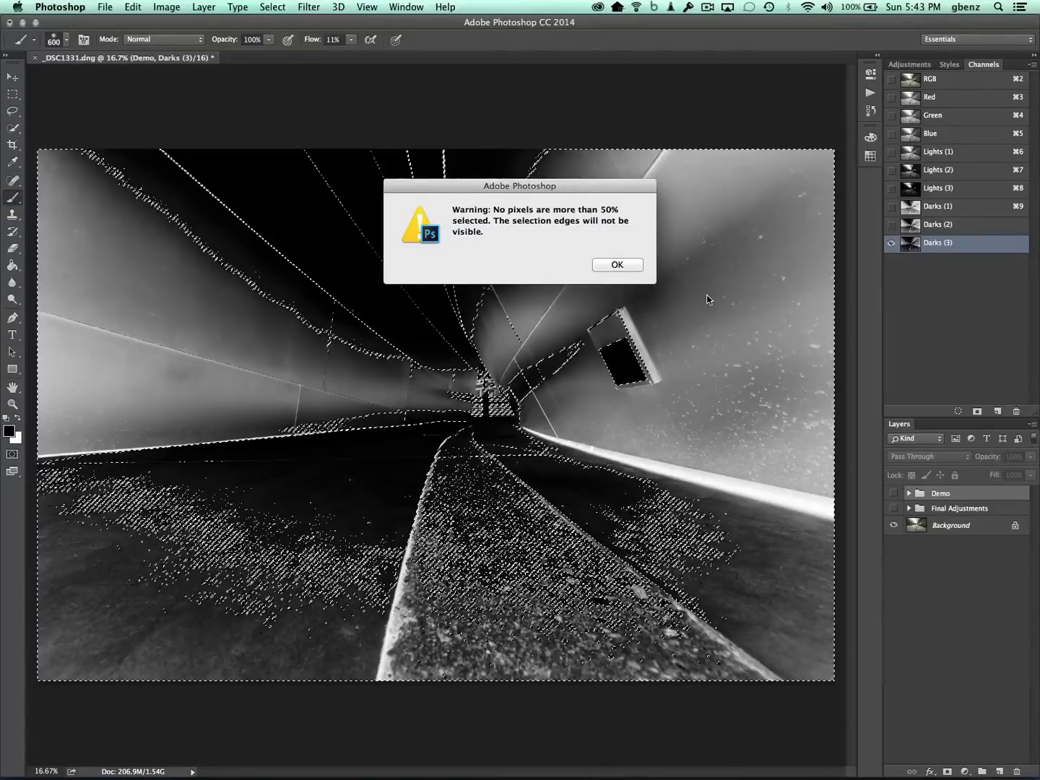
# Dismiss the 50% warning and rename the new channels Midtones (1) and Midtones (2).
pyautogui.click(616, 264)
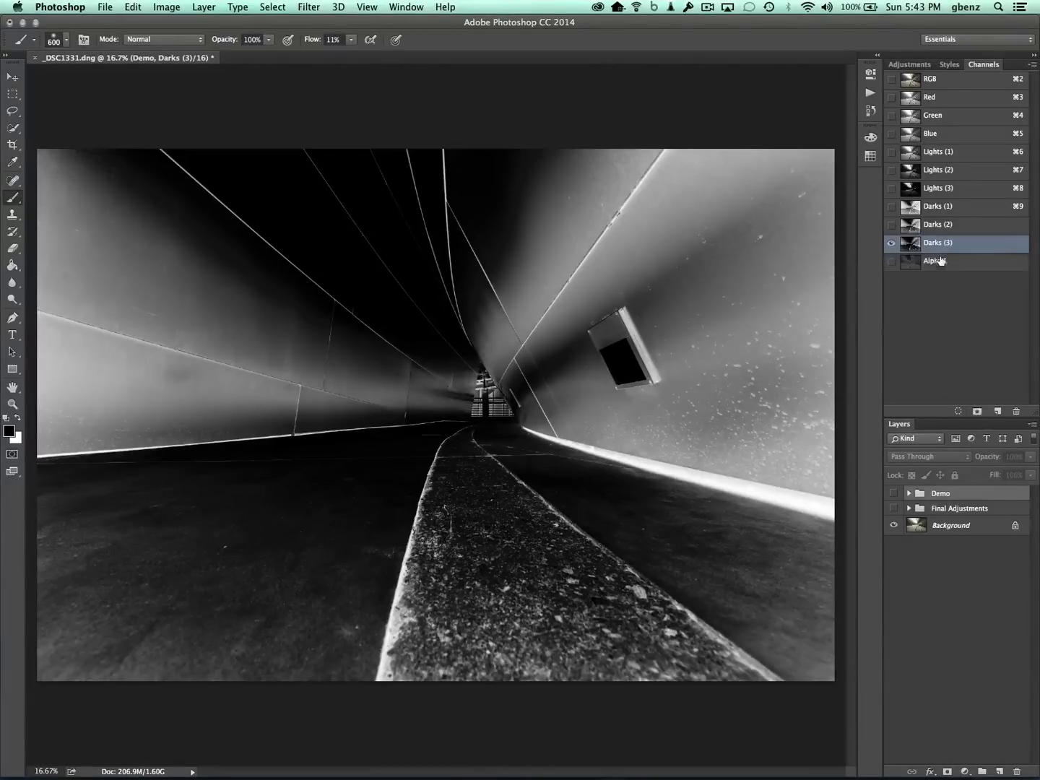
pyautogui.doubleClick(934, 261)
pyautogui.write('Midtones (1)')
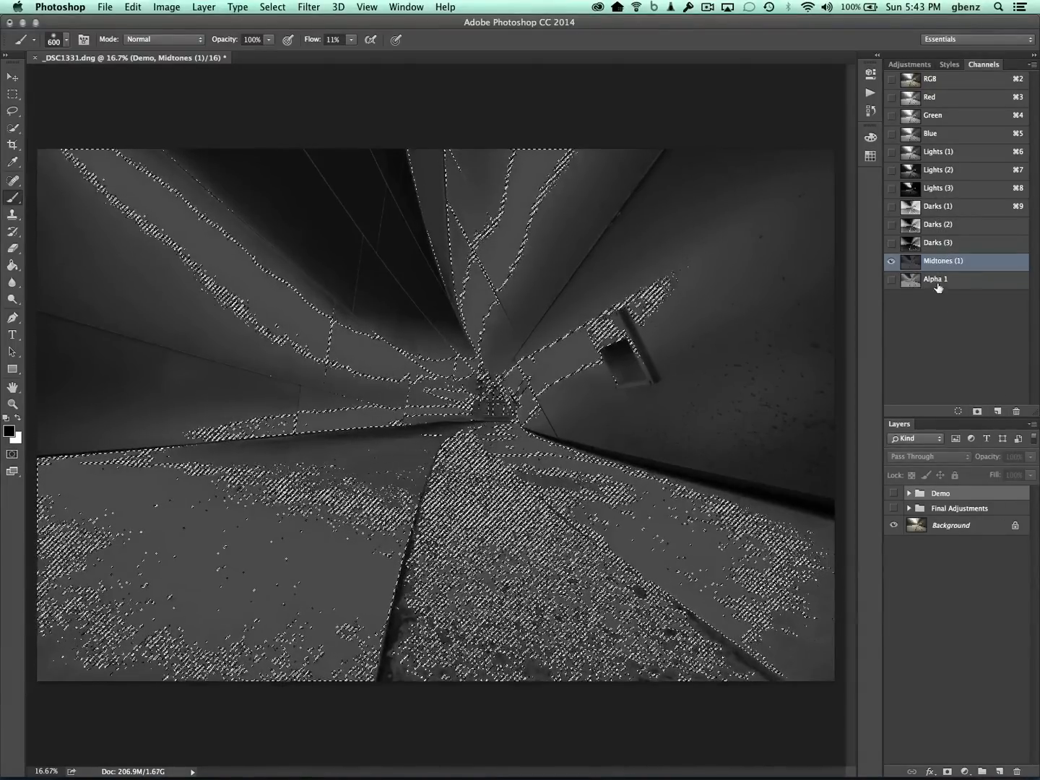
pyautogui.doubleClick(935, 280)
pyautogui.write('Midtones (2)')
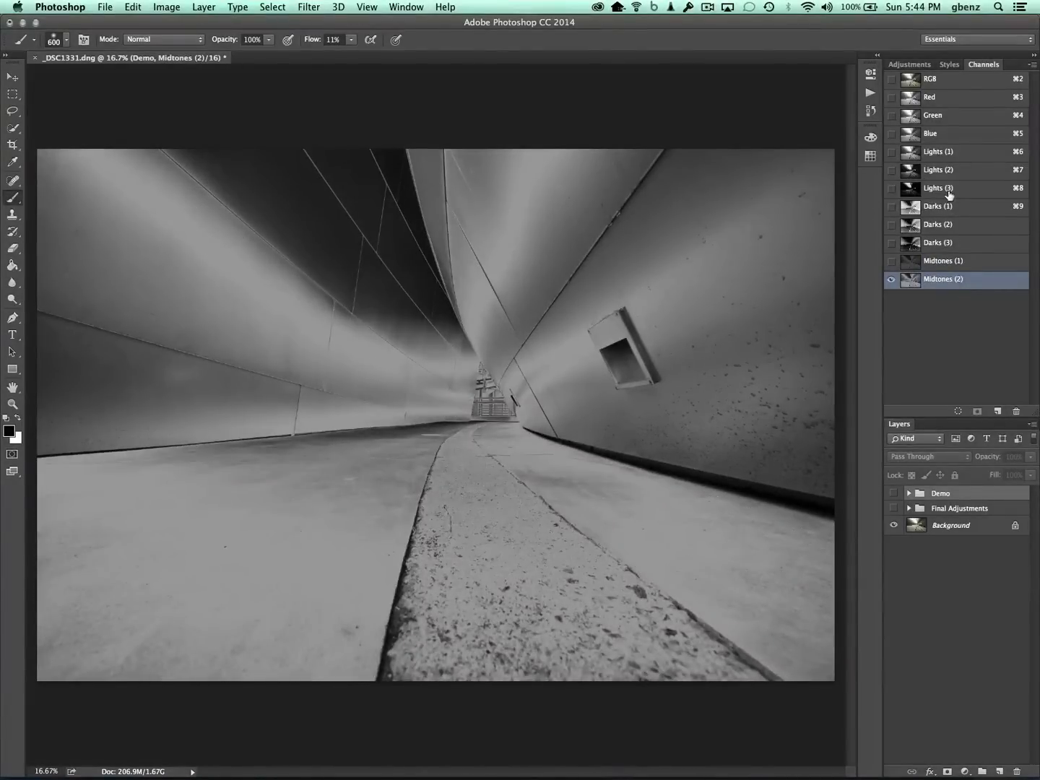
pyautogui.click(938, 170)
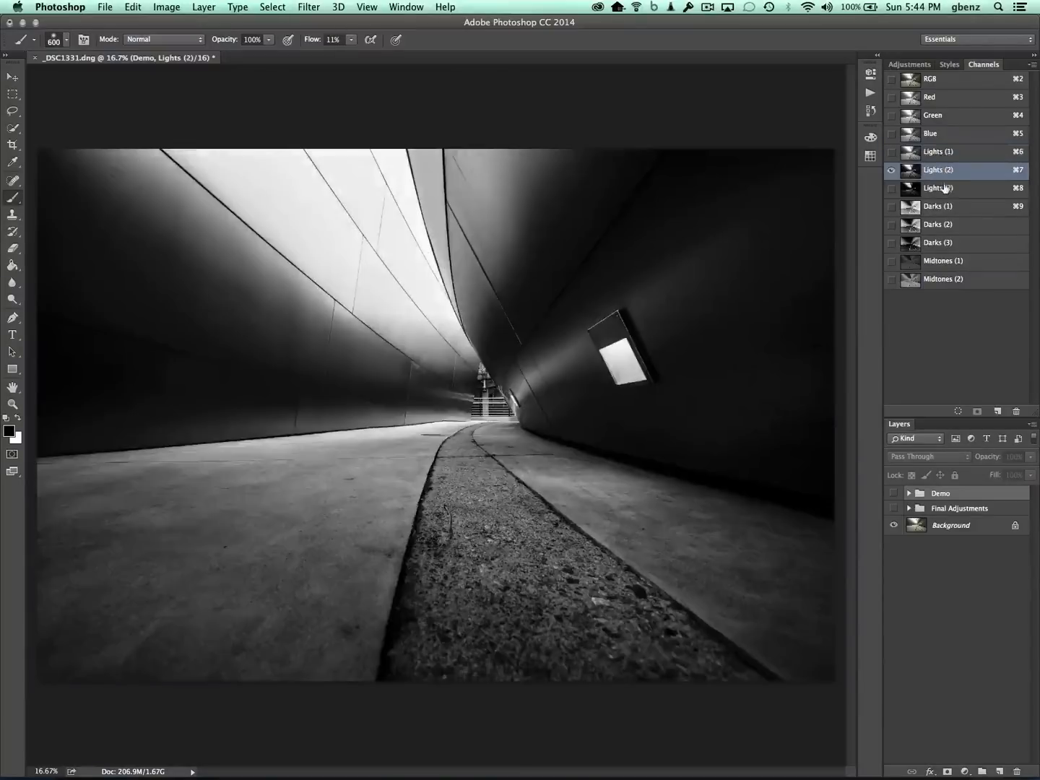
pyautogui.click(939, 206)
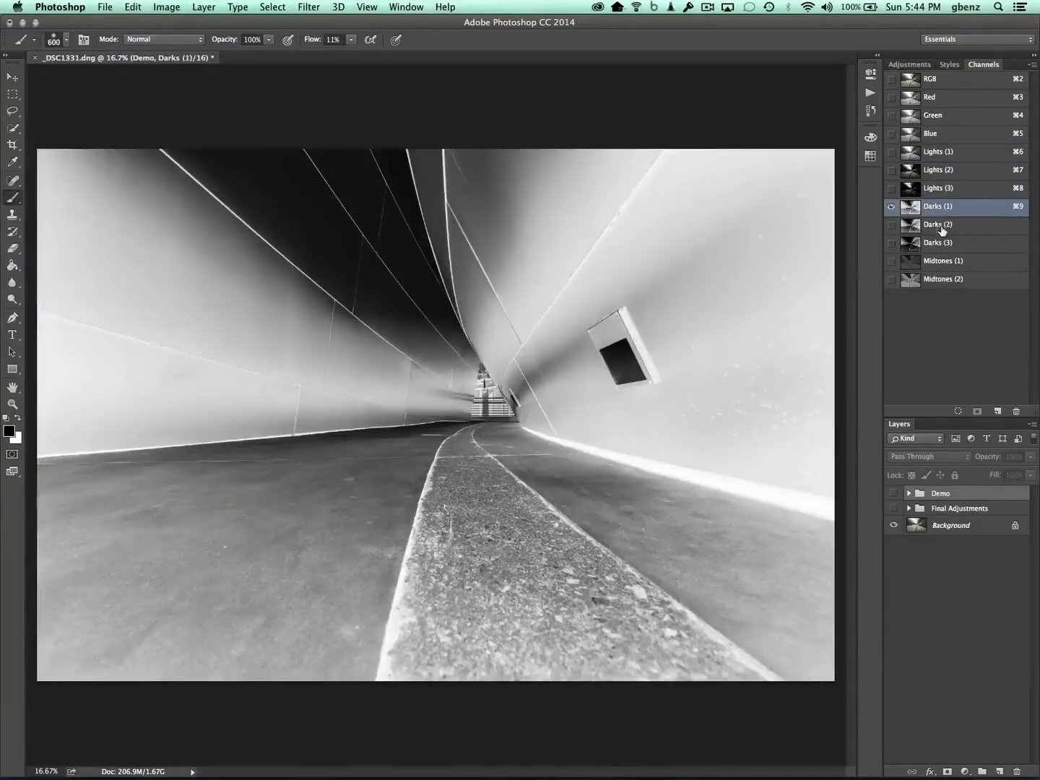
pyautogui.click(943, 261)
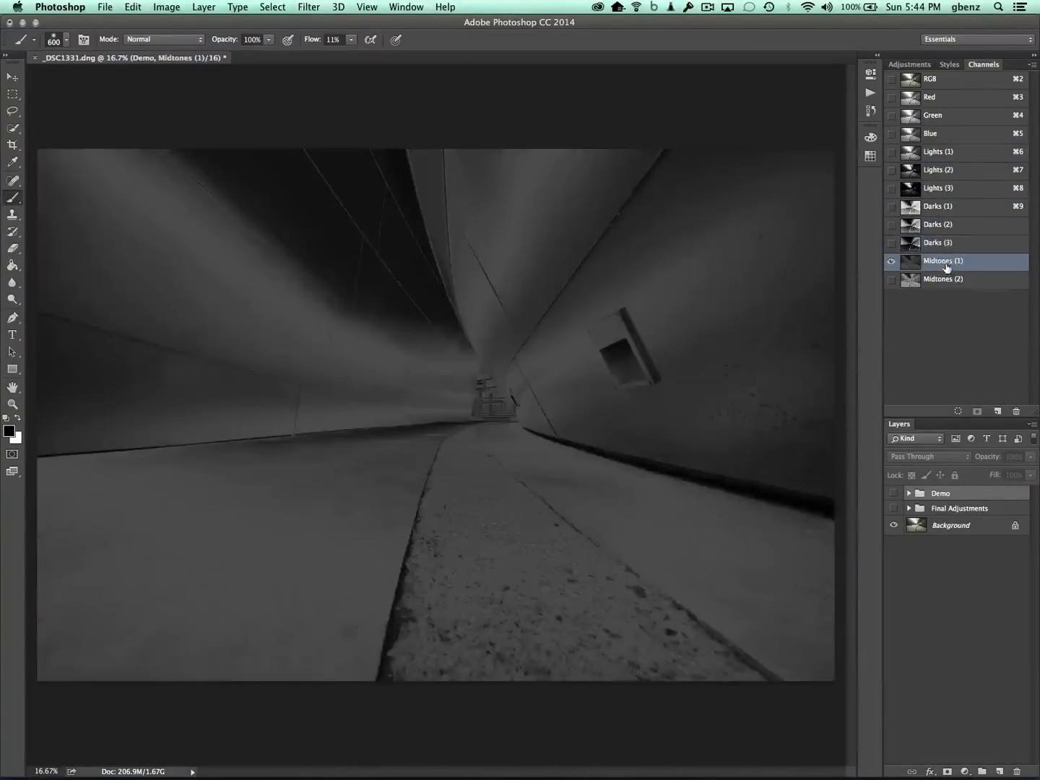
pyautogui.click(944, 279)
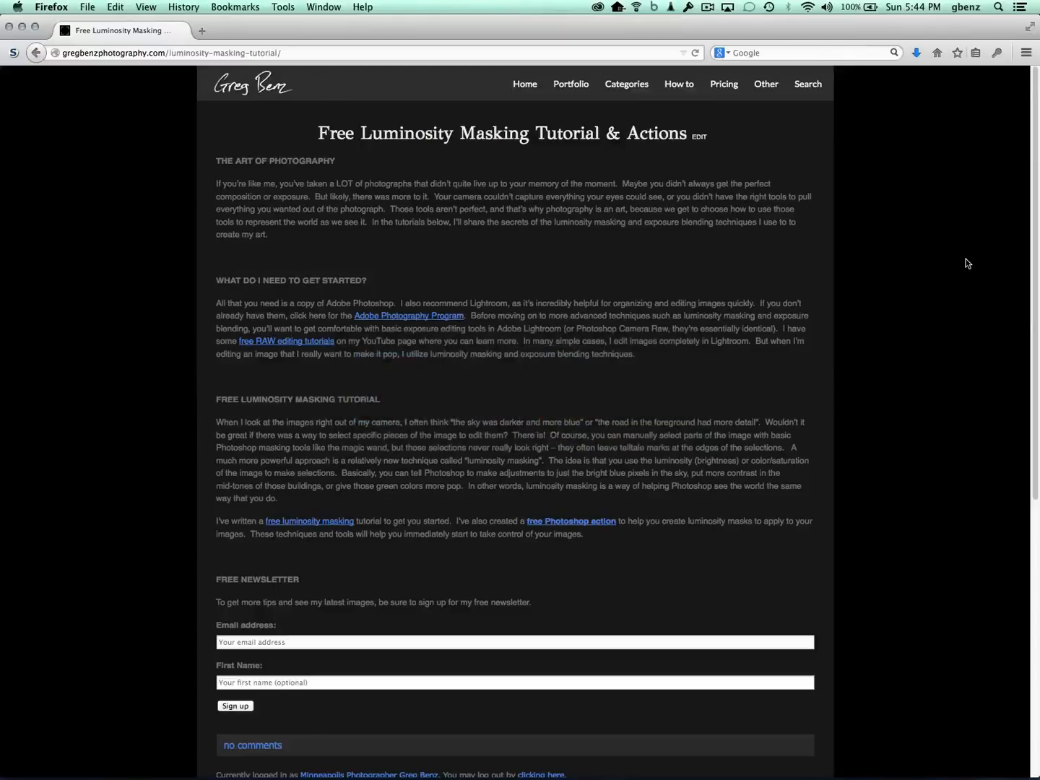
pyautogui.moveTo(641, 304)
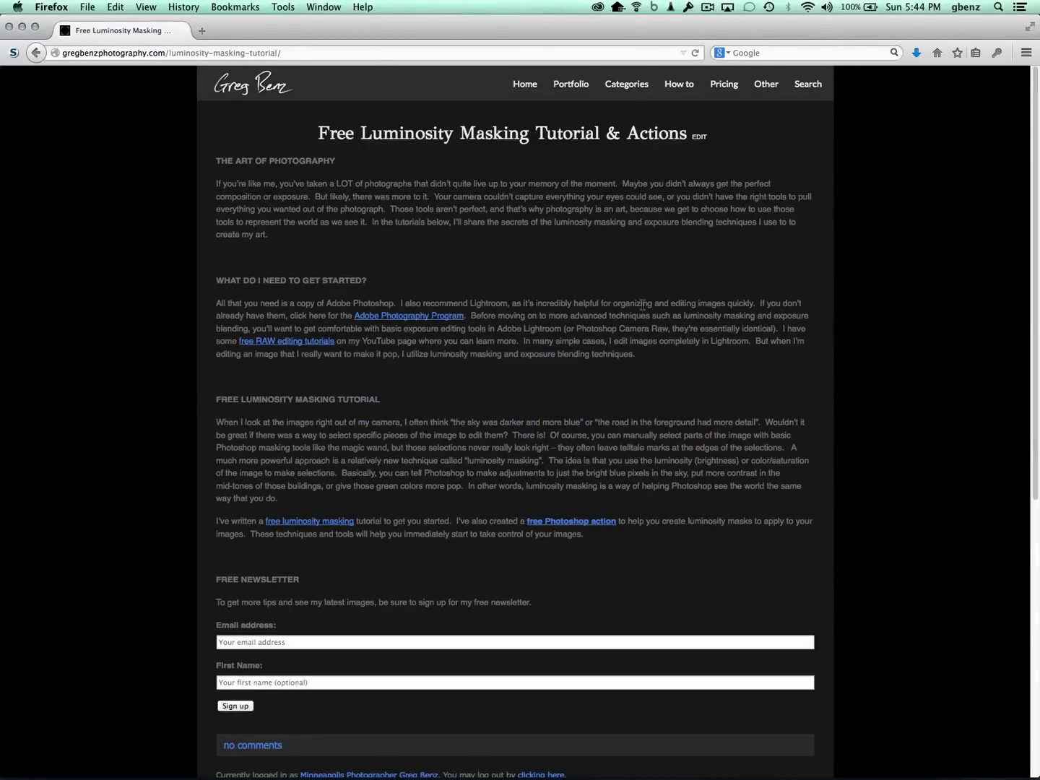
pyautogui.moveTo(593, 524)
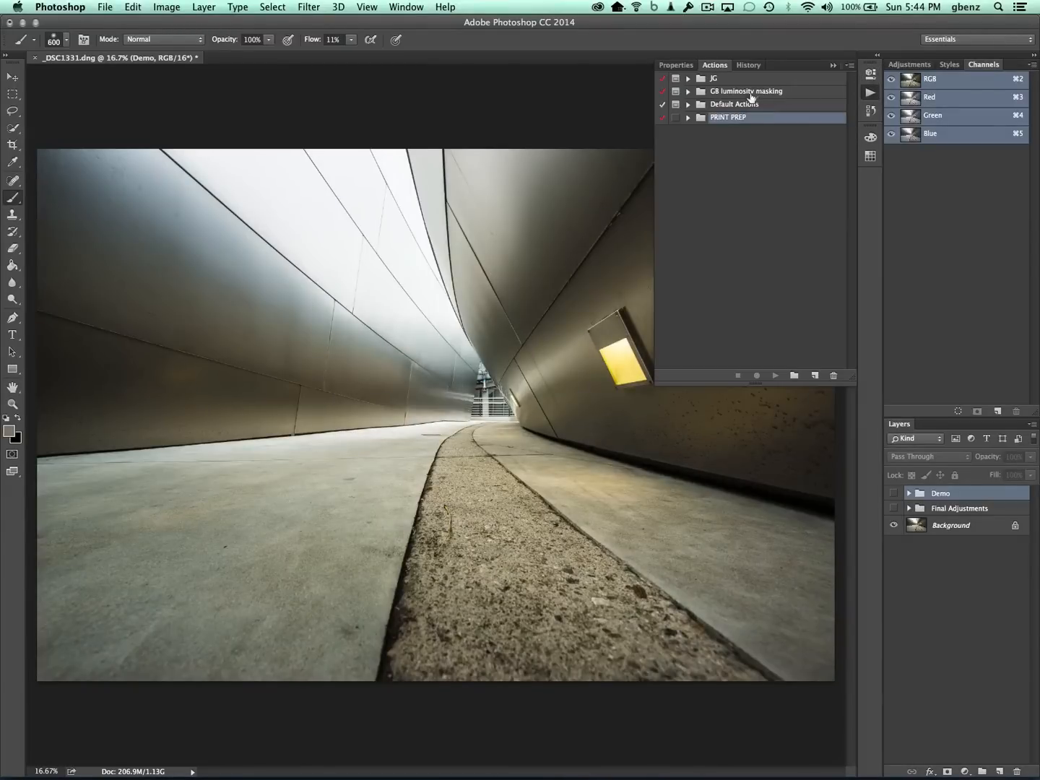
# Preview the generated Lights, Darks (5), Midtones (5) and next midtones masks.
pyautogui.press('cmd+tab')
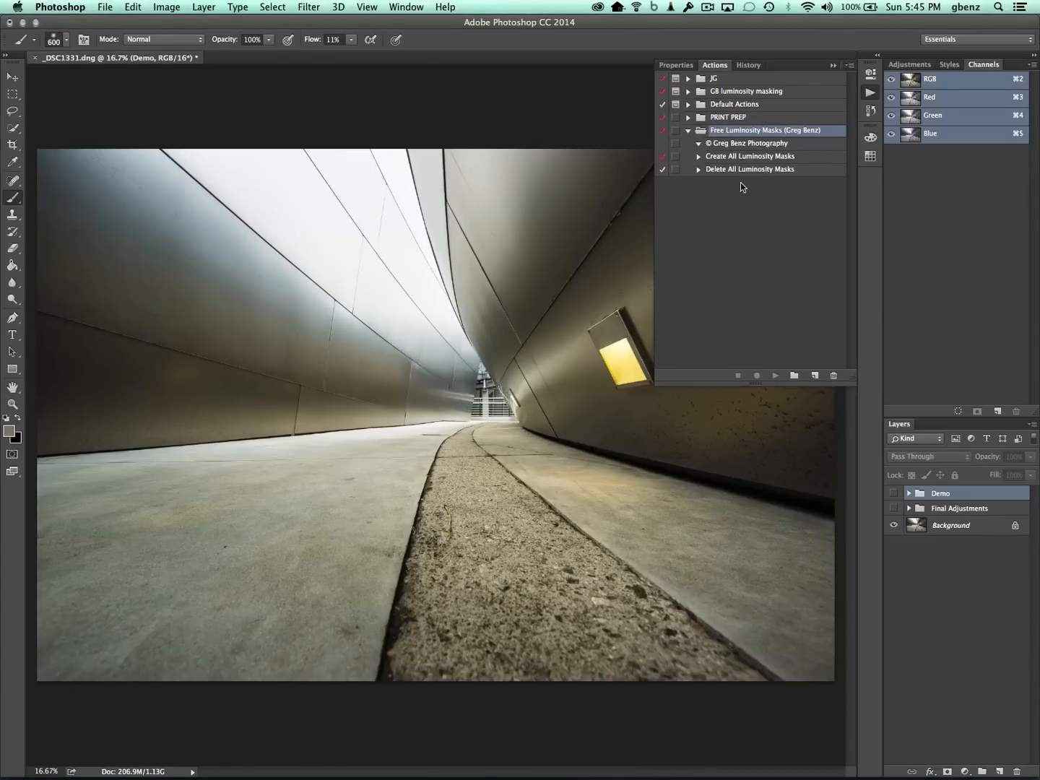
pyautogui.moveTo(746, 179)
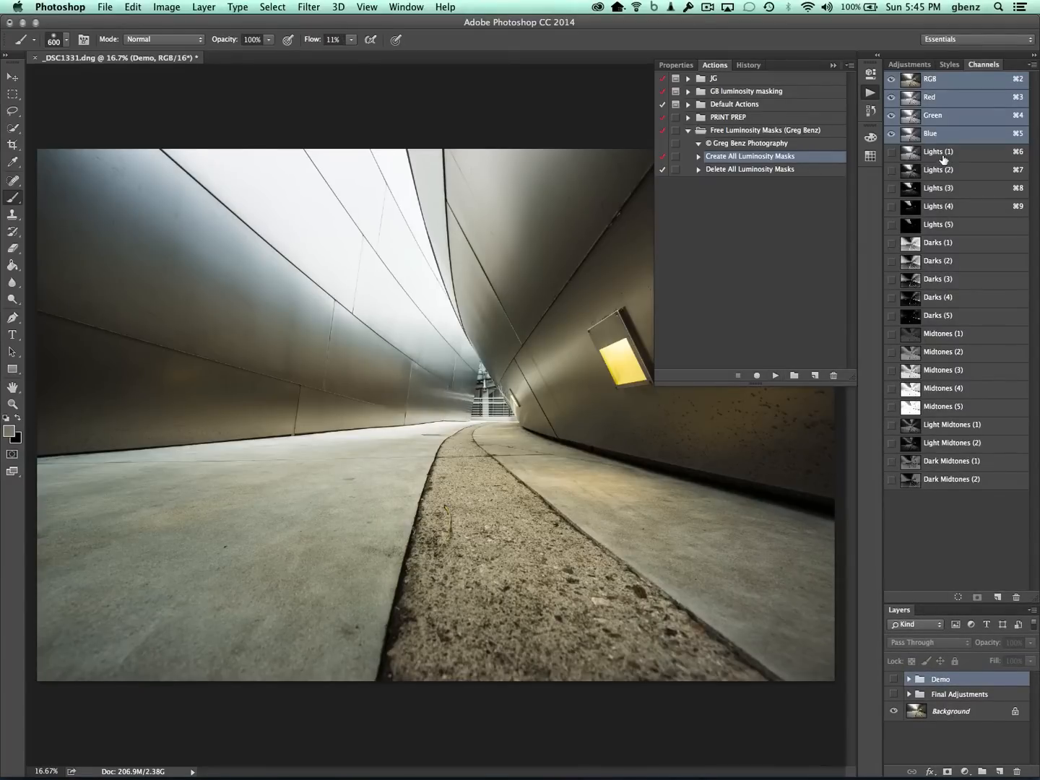
pyautogui.click(938, 225)
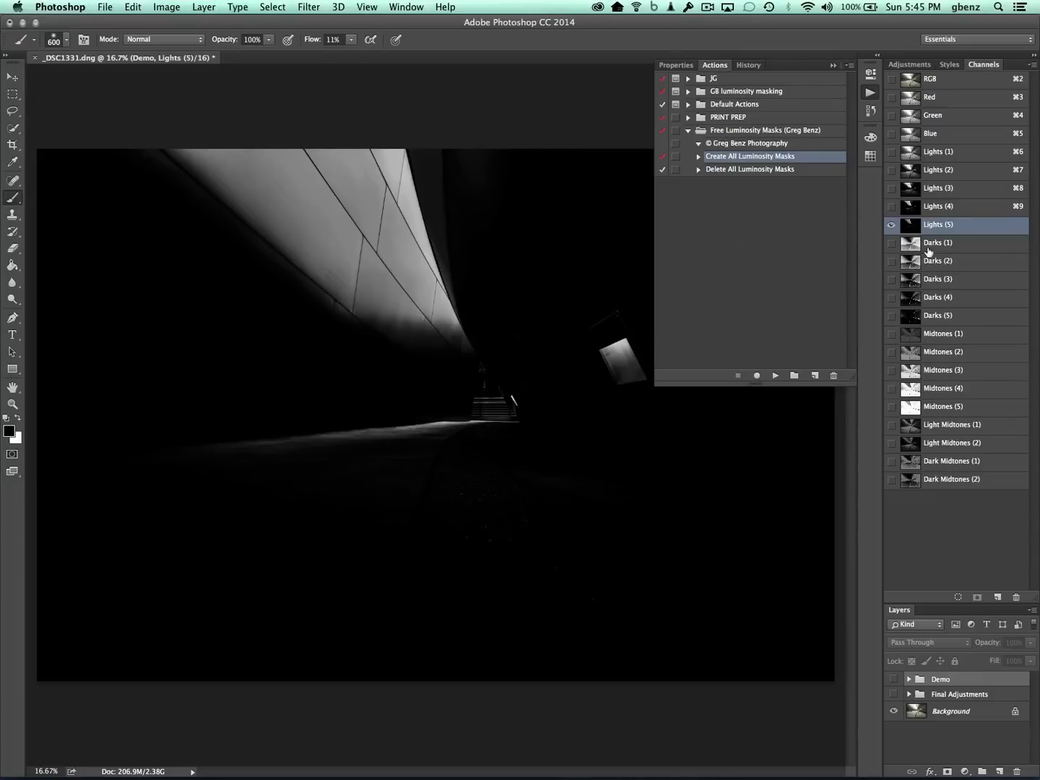
pyautogui.click(939, 315)
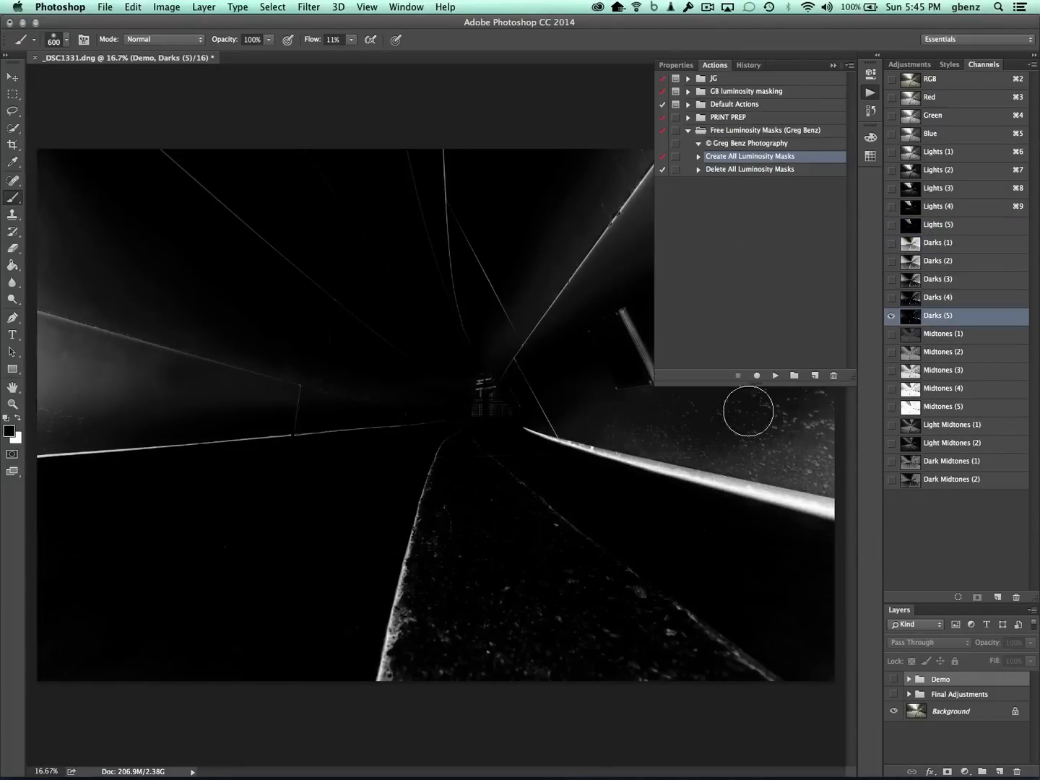
pyautogui.moveTo(947, 340)
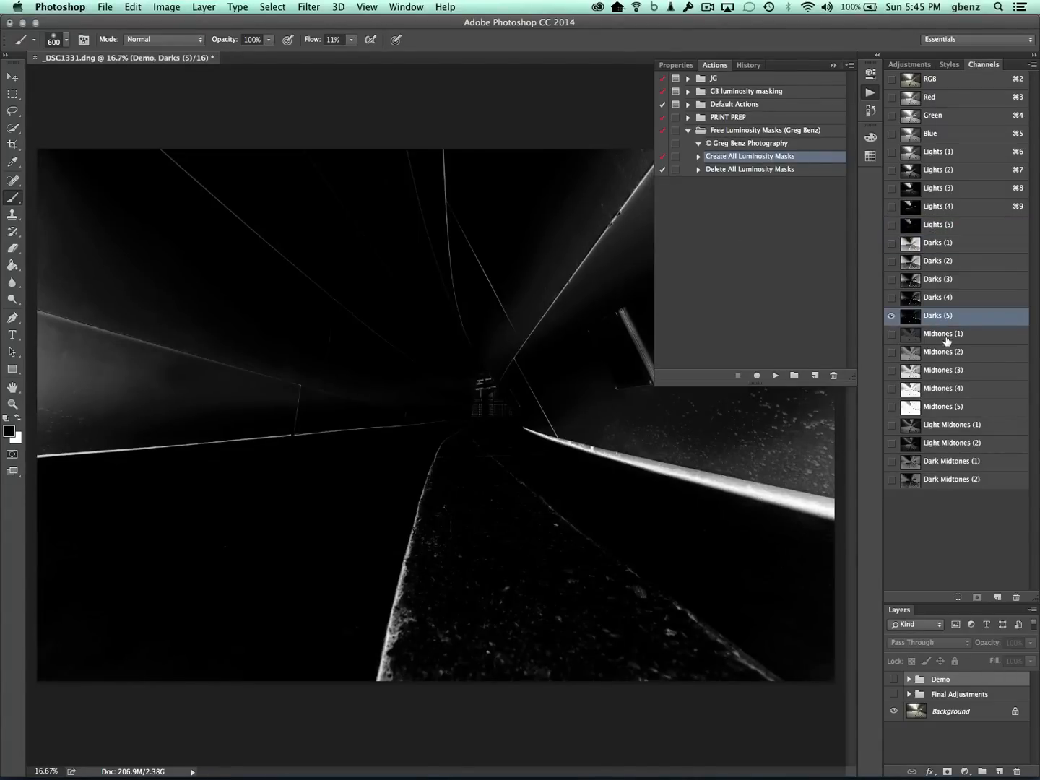
pyautogui.click(943, 406)
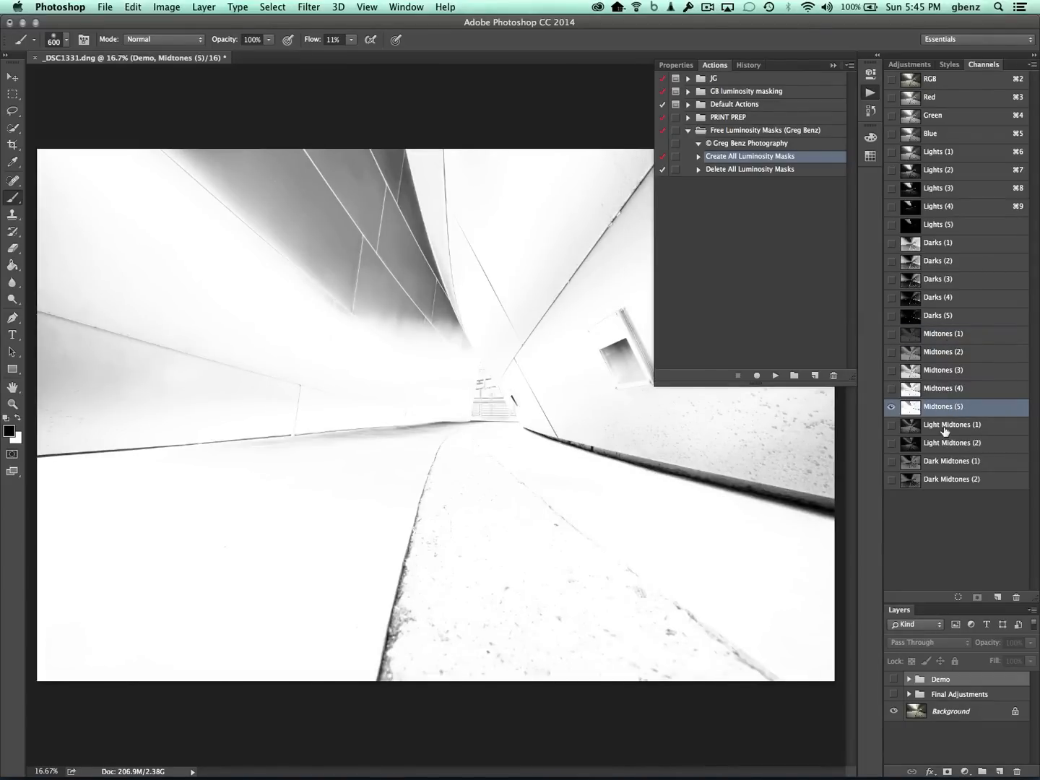
pyautogui.click(952, 424)
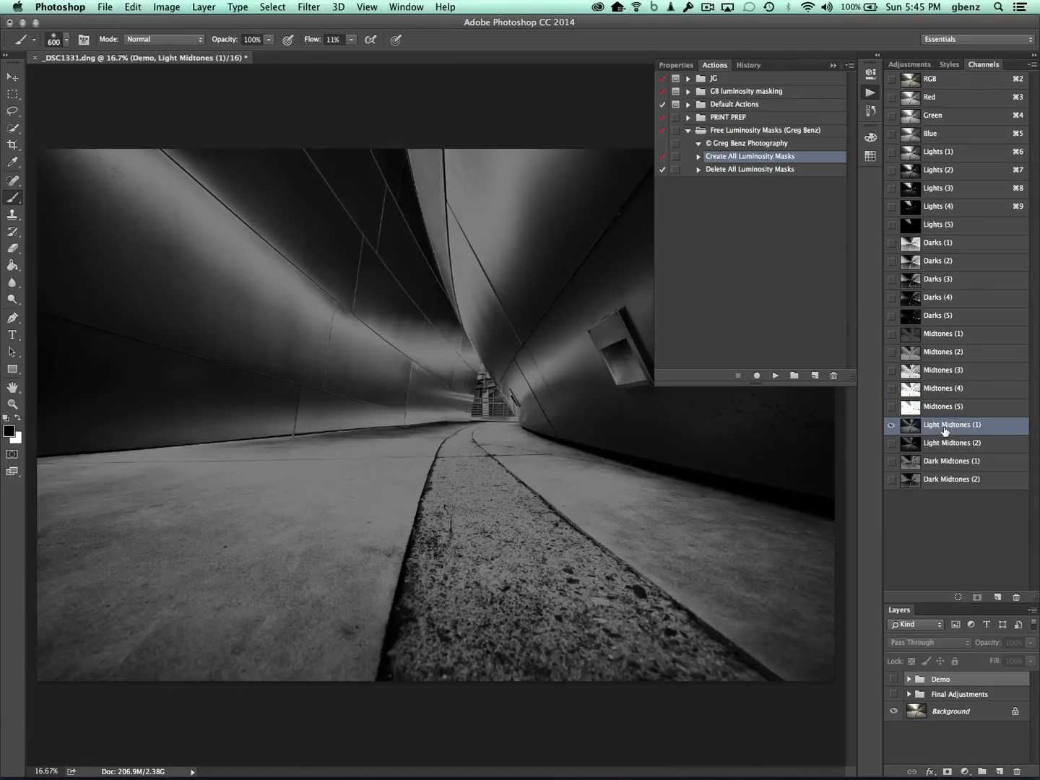
pyautogui.moveTo(639, 419)
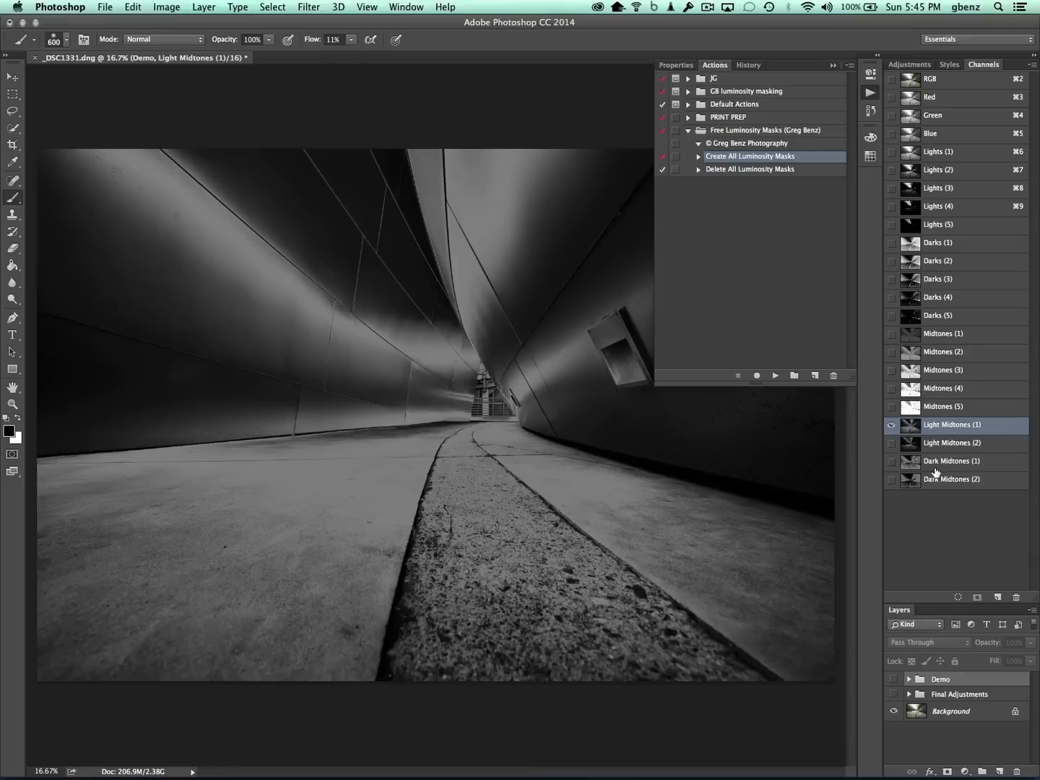
# Compare Light Midtones (1) and Dark Midtones masks, ending on Dark Midtones (2).
pyautogui.click(951, 479)
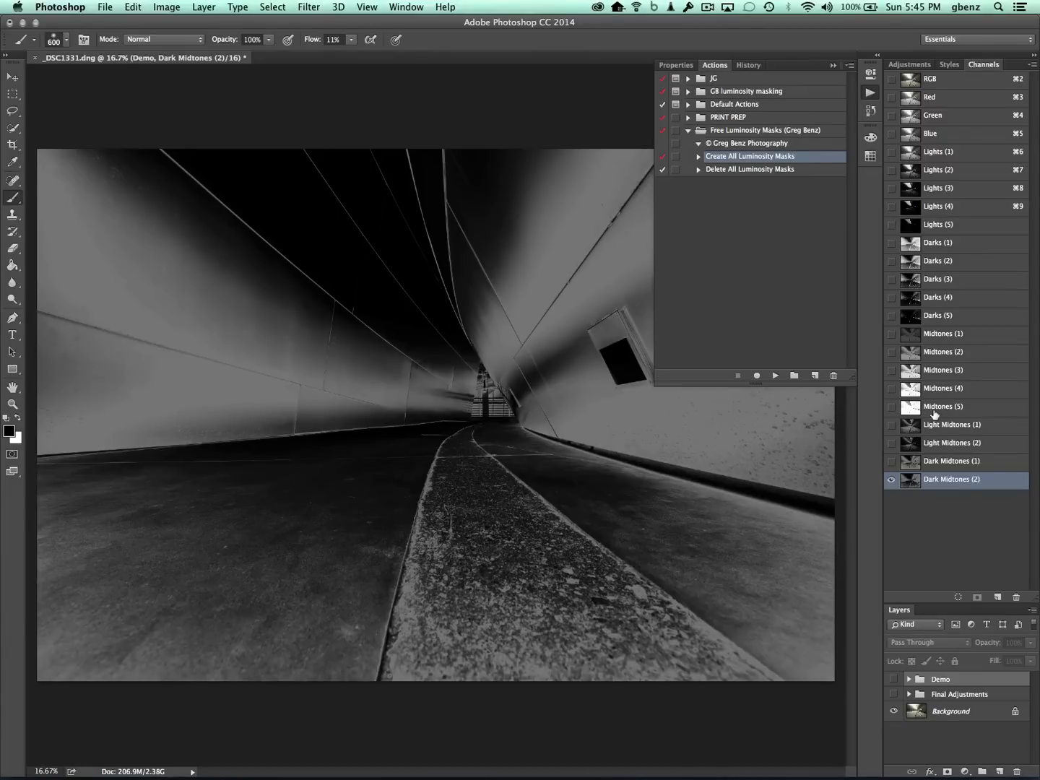
pyautogui.moveTo(952, 273)
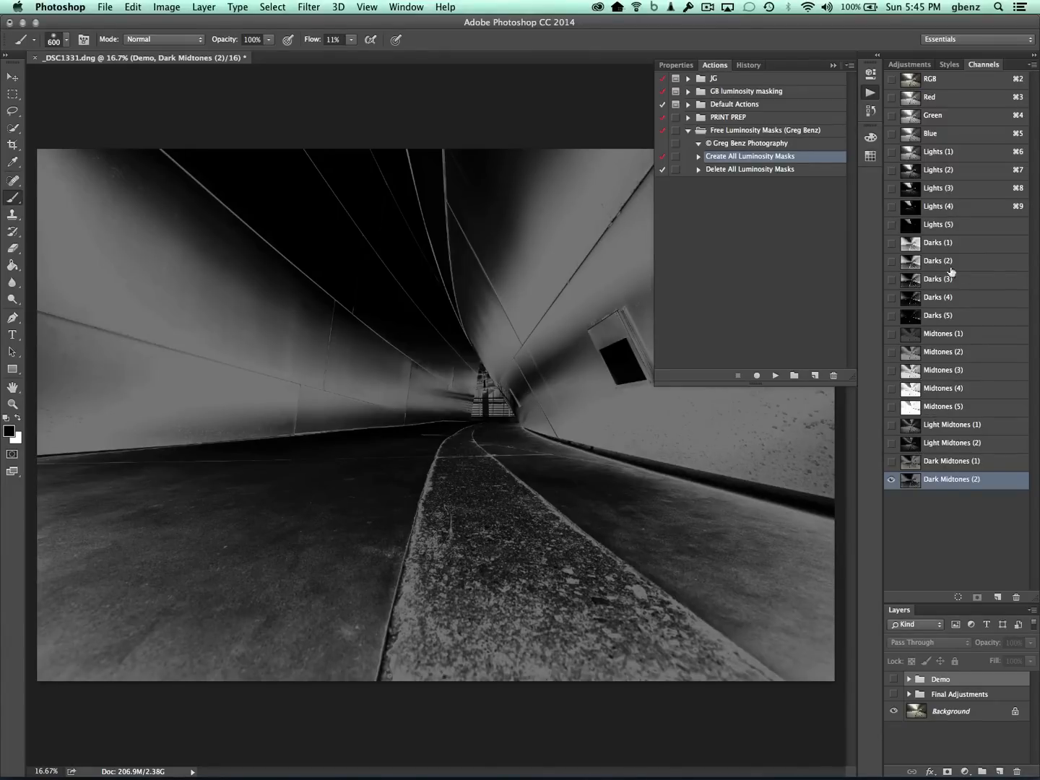
pyautogui.click(952, 424)
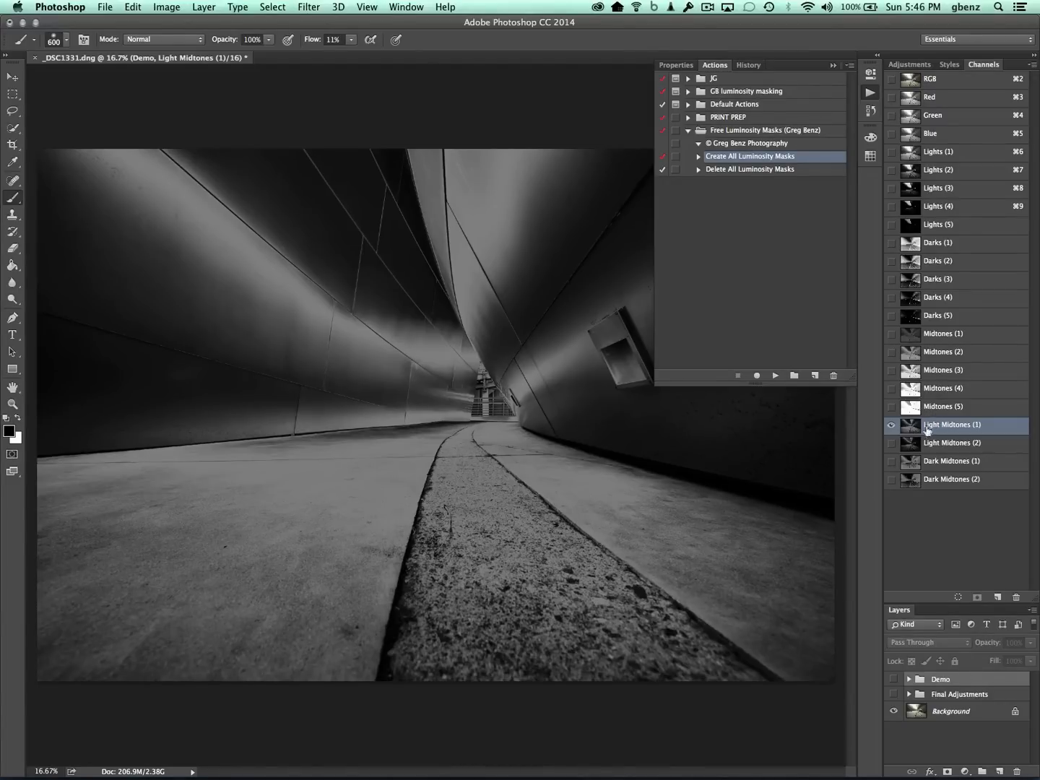
pyautogui.click(952, 461)
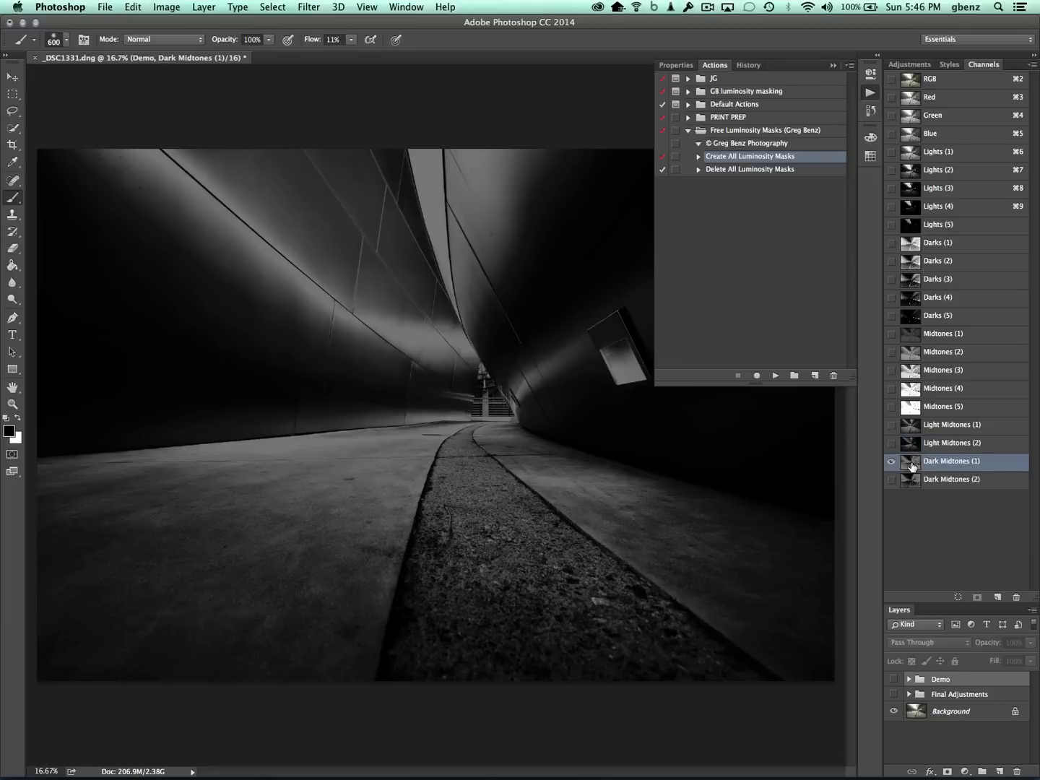
pyautogui.click(951, 479)
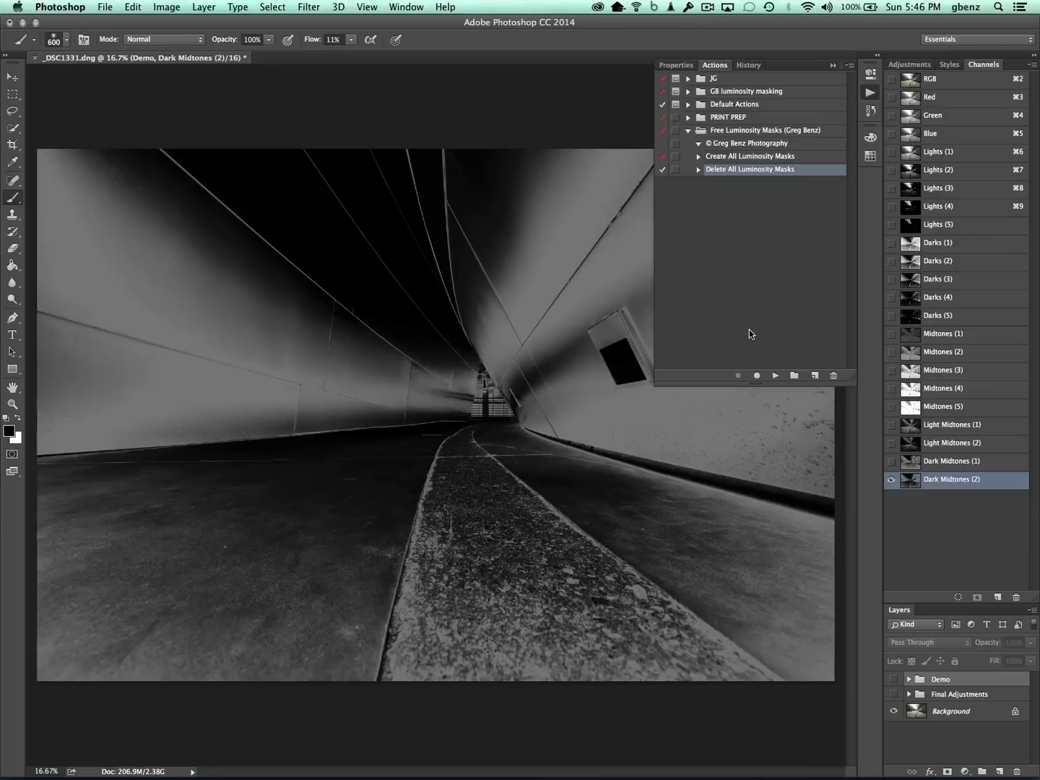
pyautogui.moveTo(786, 380)
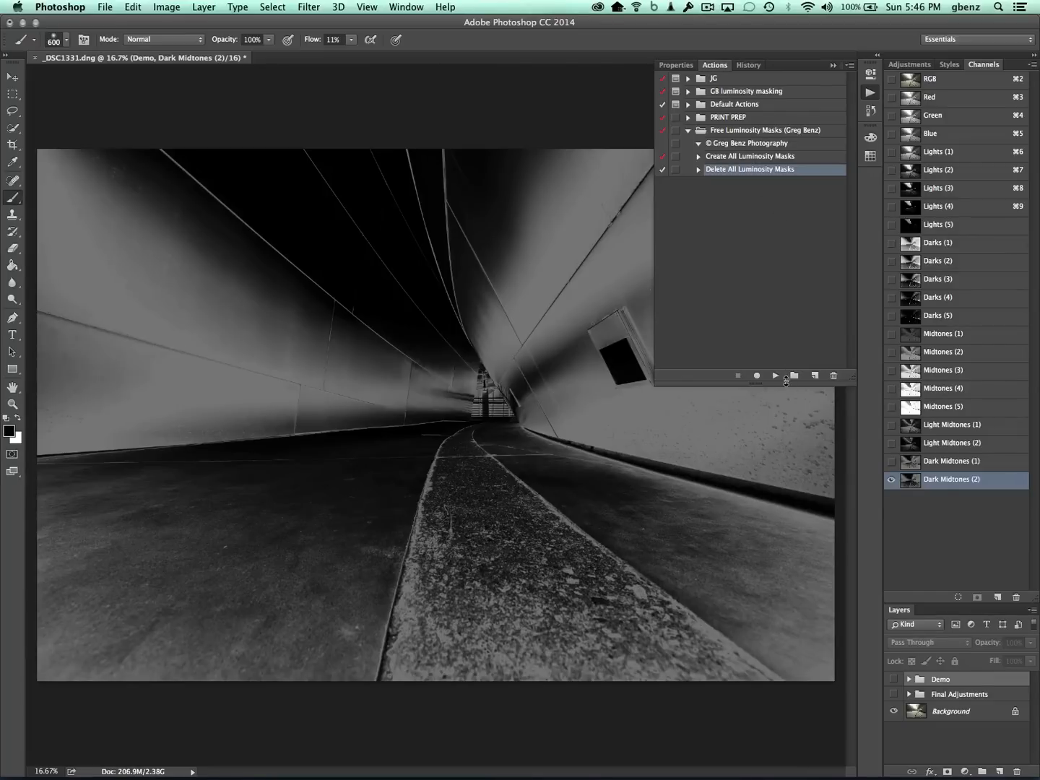
# Run Delete All Luminosity Masks, then Create All Luminosity Masks to regenerate them.
pyautogui.click(775, 376)
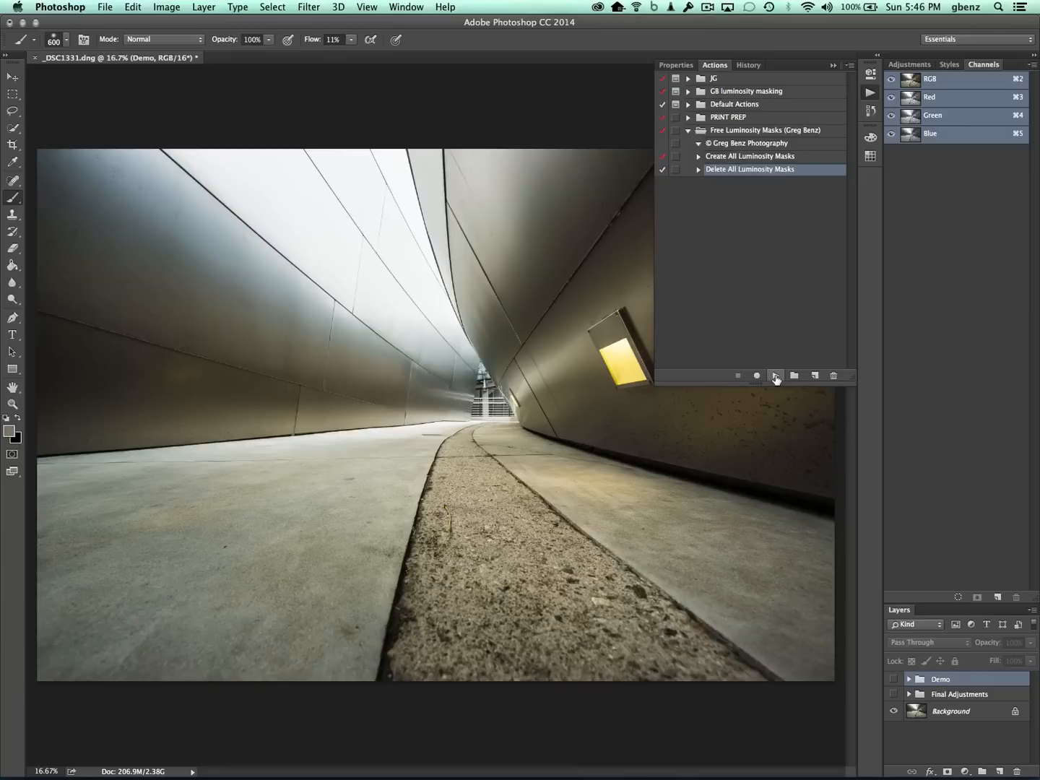
pyautogui.click(775, 375)
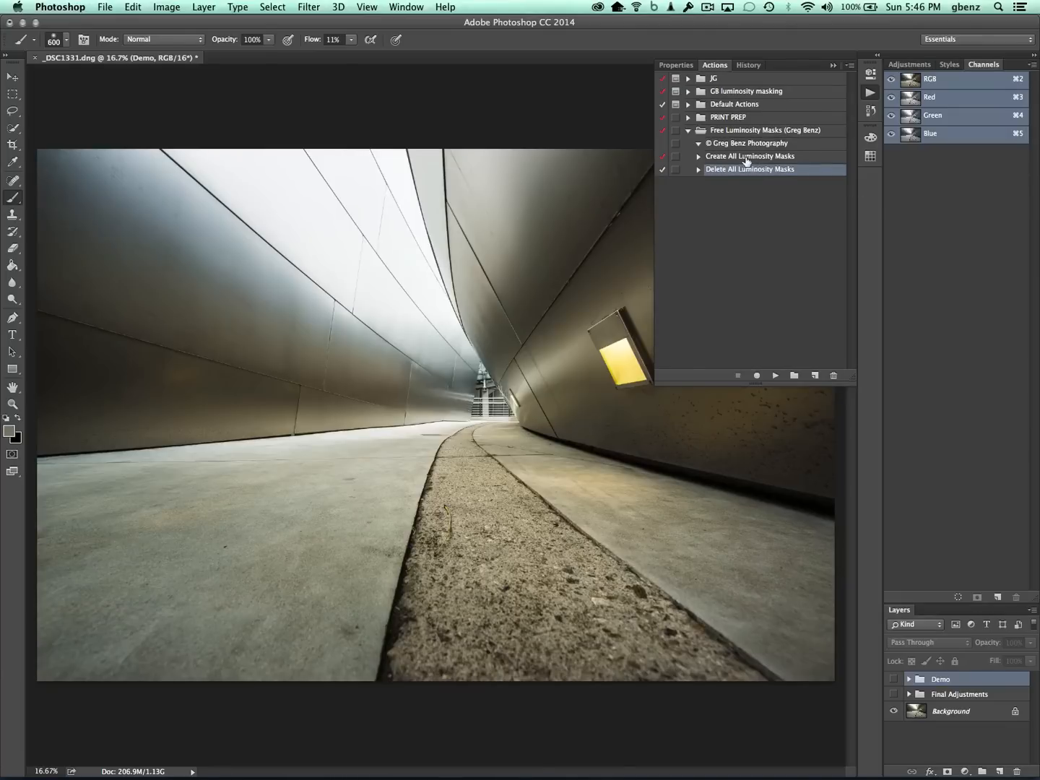
pyautogui.click(750, 156)
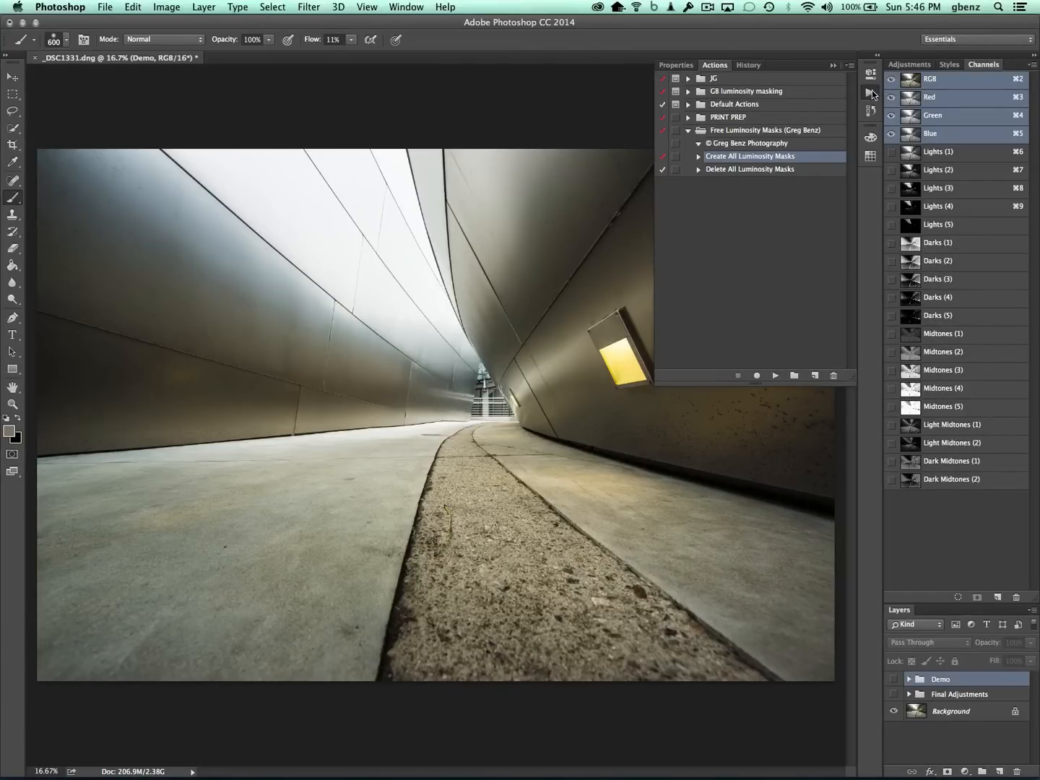
# Load the Lights (4) mask as a selection and add a Curves adjustment limited to it.
pyautogui.click(871, 92)
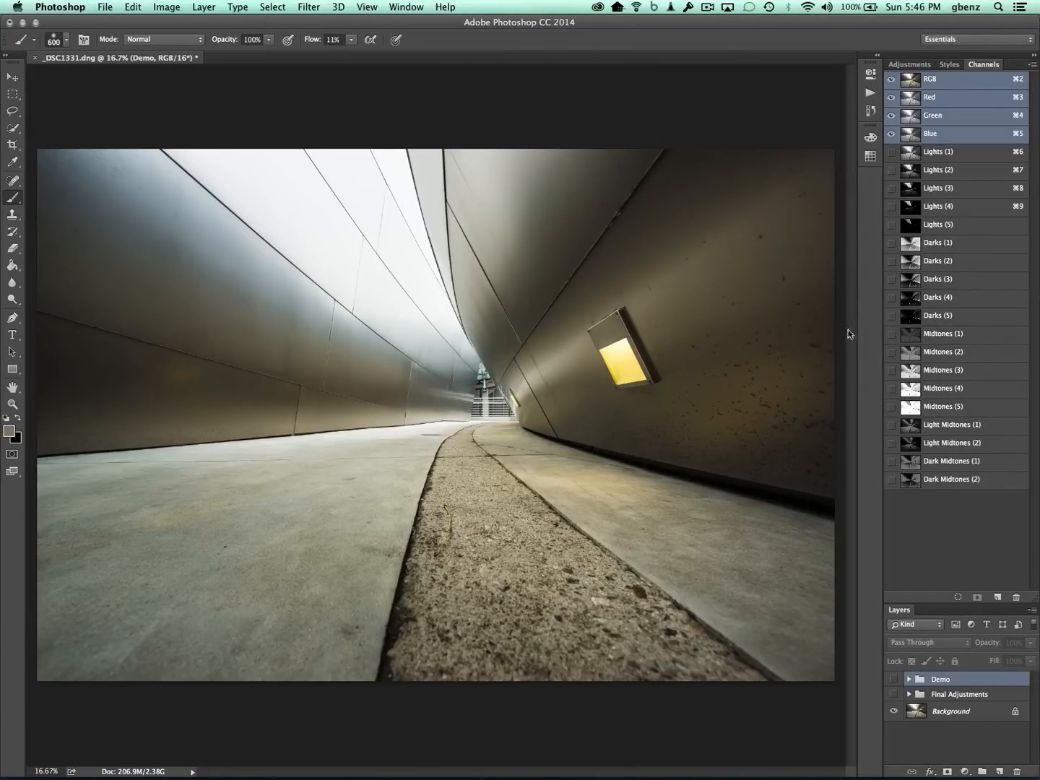
pyautogui.click(938, 297)
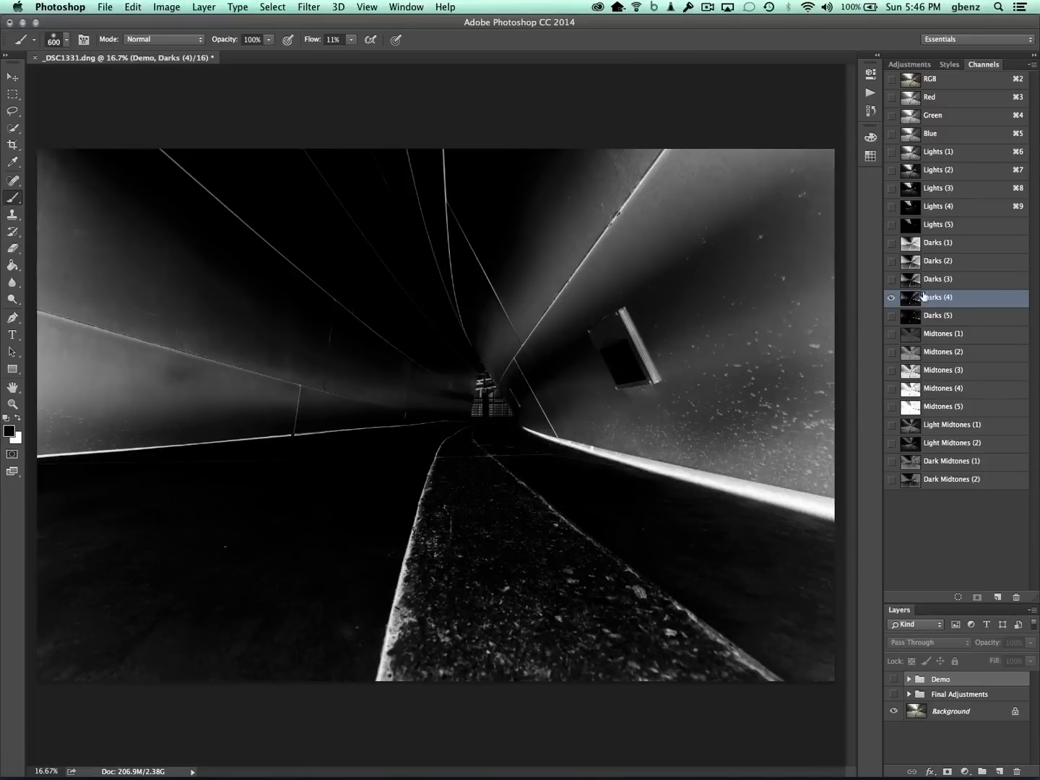
pyautogui.click(939, 207)
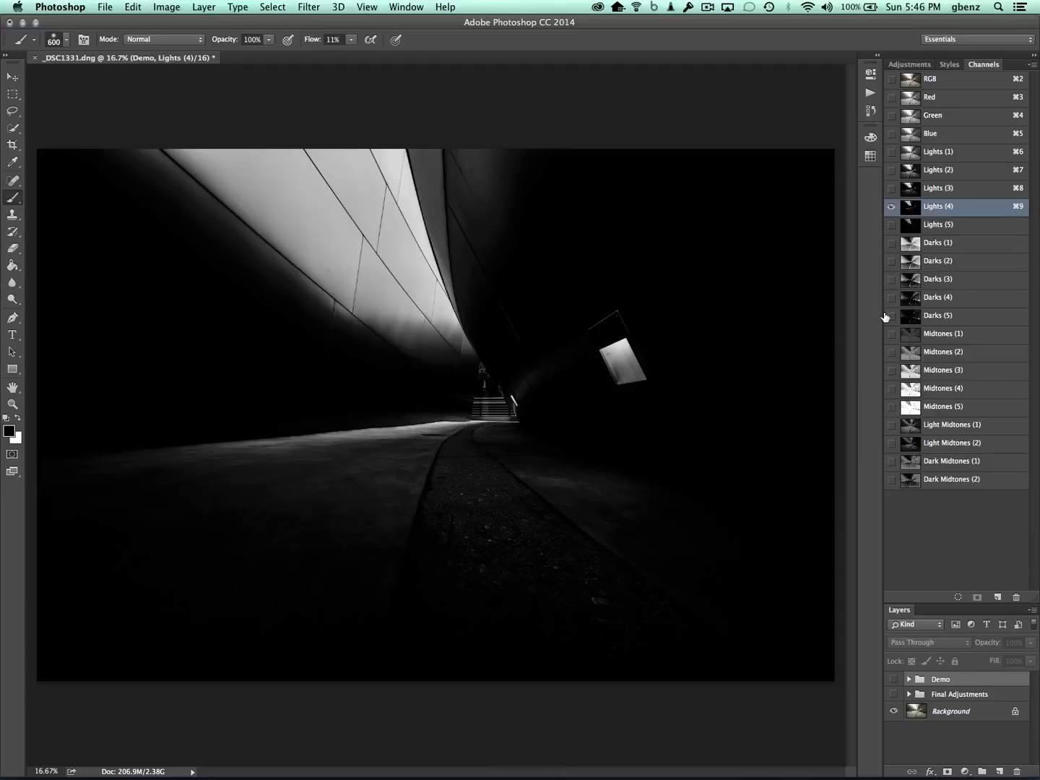
pyautogui.click(911, 207)
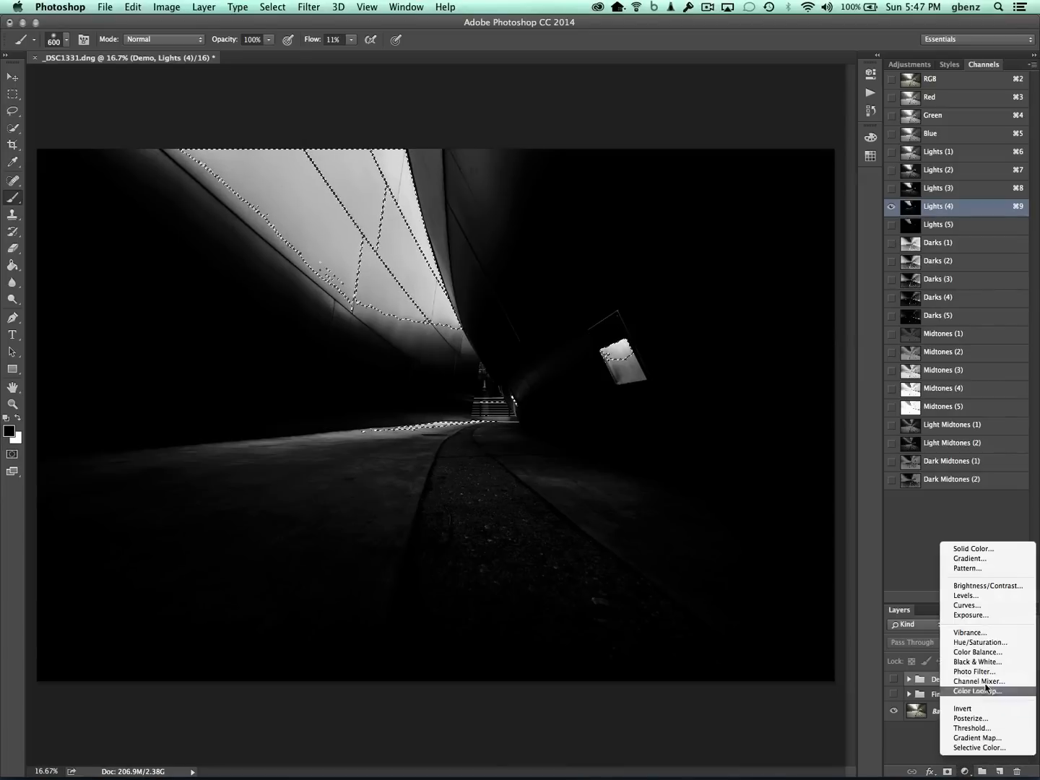
pyautogui.moveTo(967, 606)
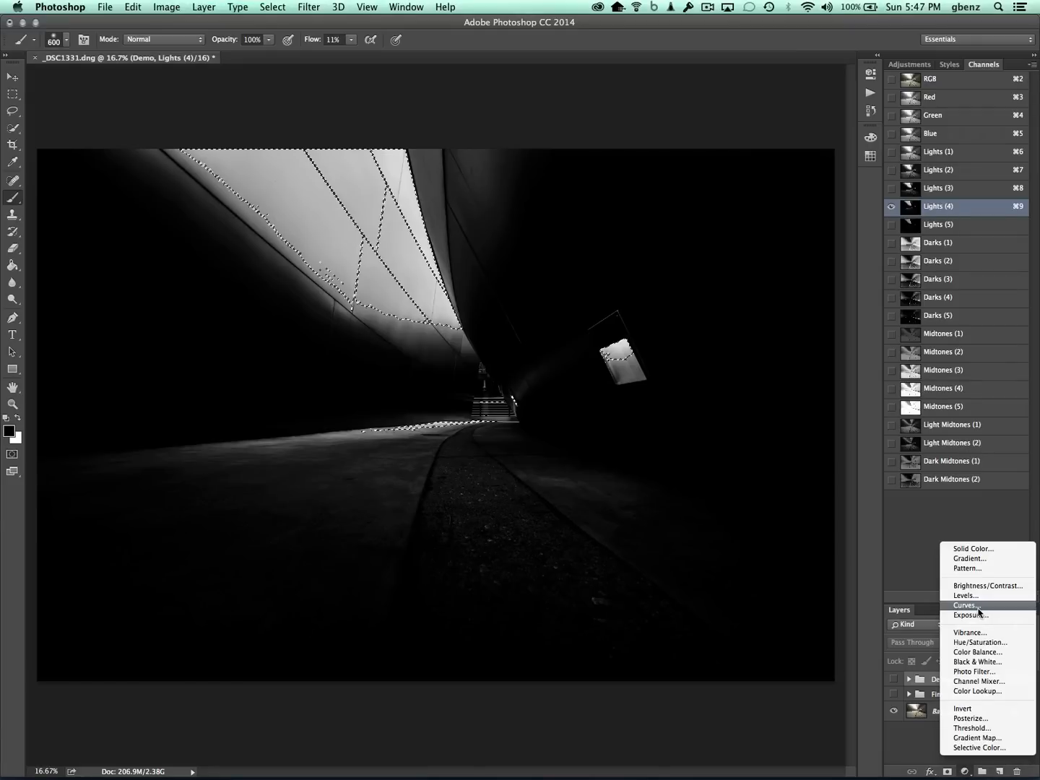
pyautogui.click(965, 605)
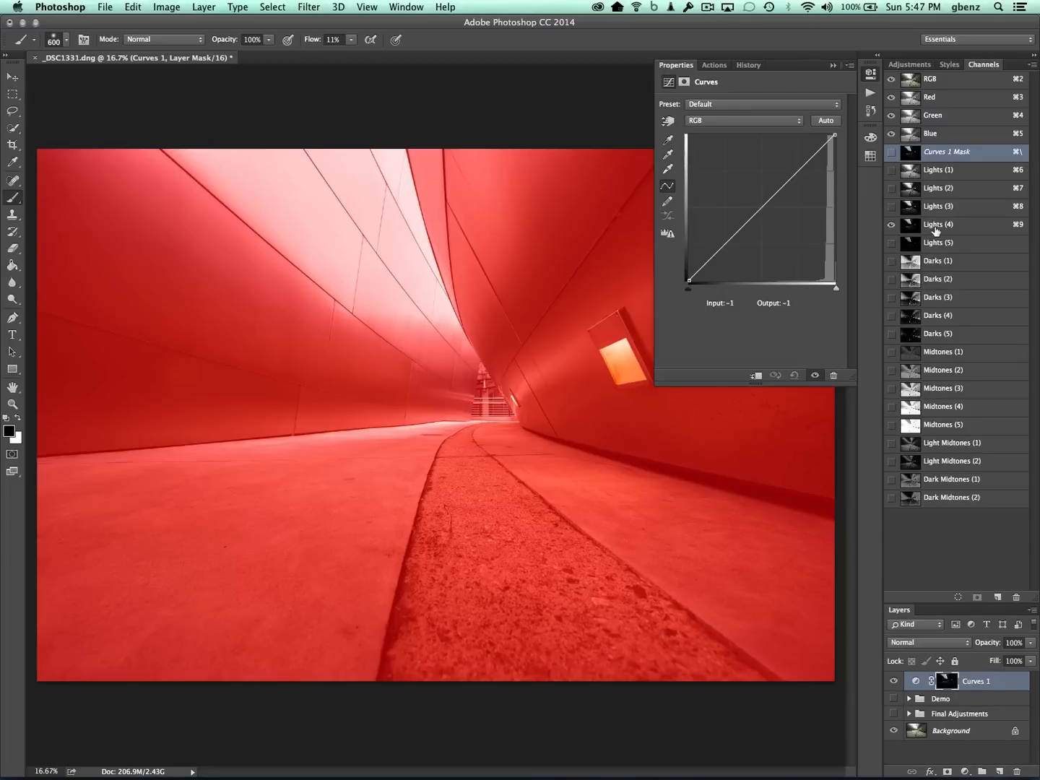
pyautogui.moveTo(915, 681)
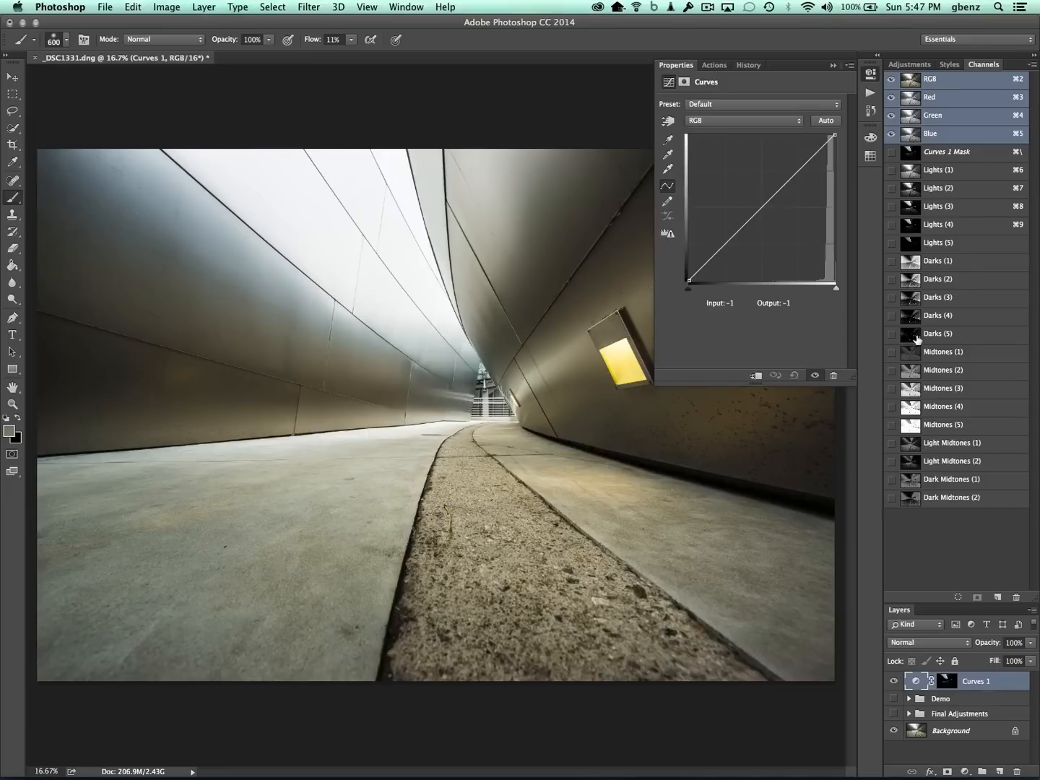
pyautogui.moveTo(876, 346)
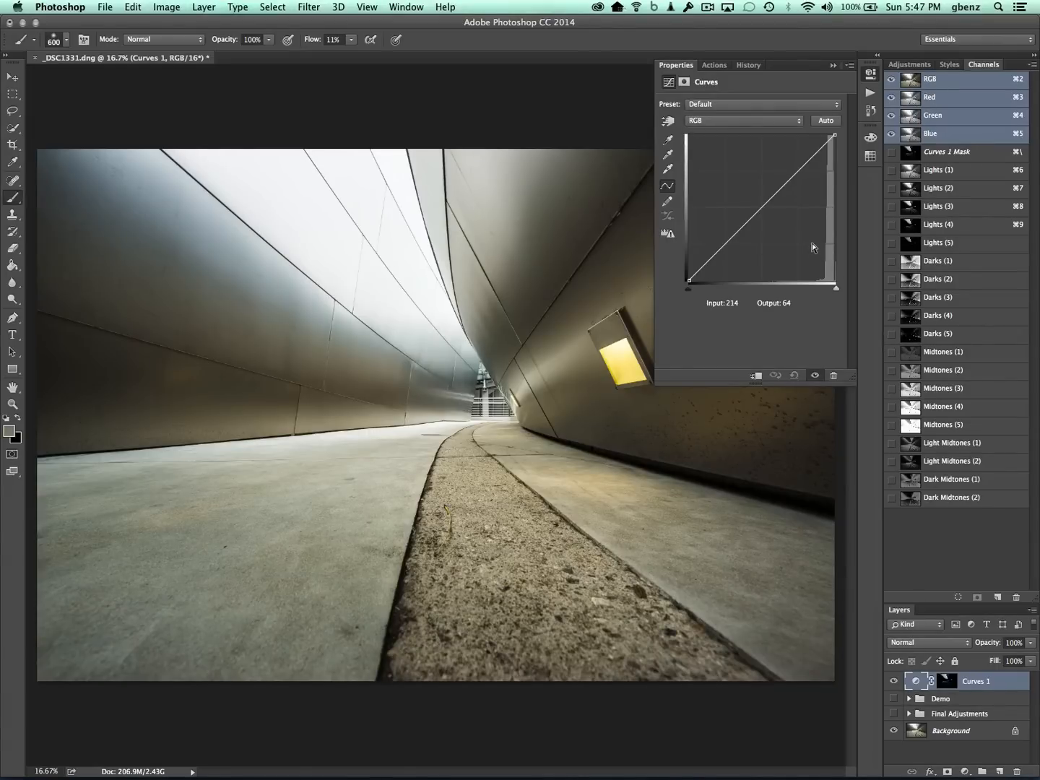
pyautogui.moveTo(813, 246); pyautogui.dragTo(831, 257)
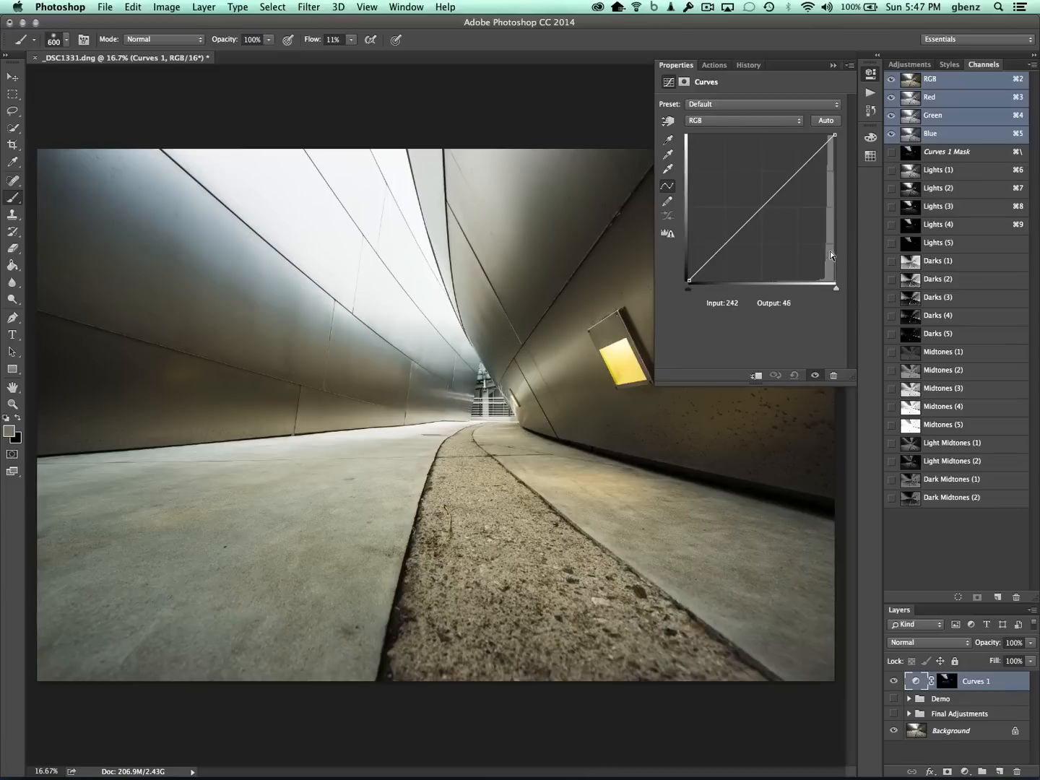
pyautogui.moveTo(830, 255); pyautogui.dragTo(828, 265)
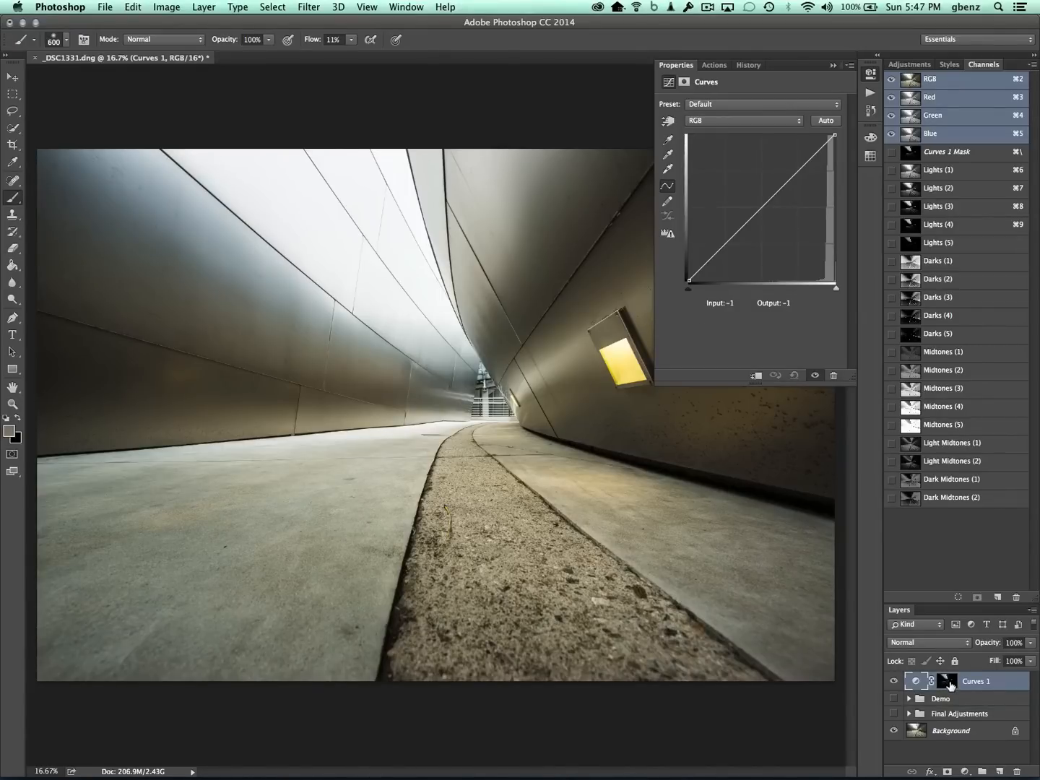
pyautogui.click(947, 680)
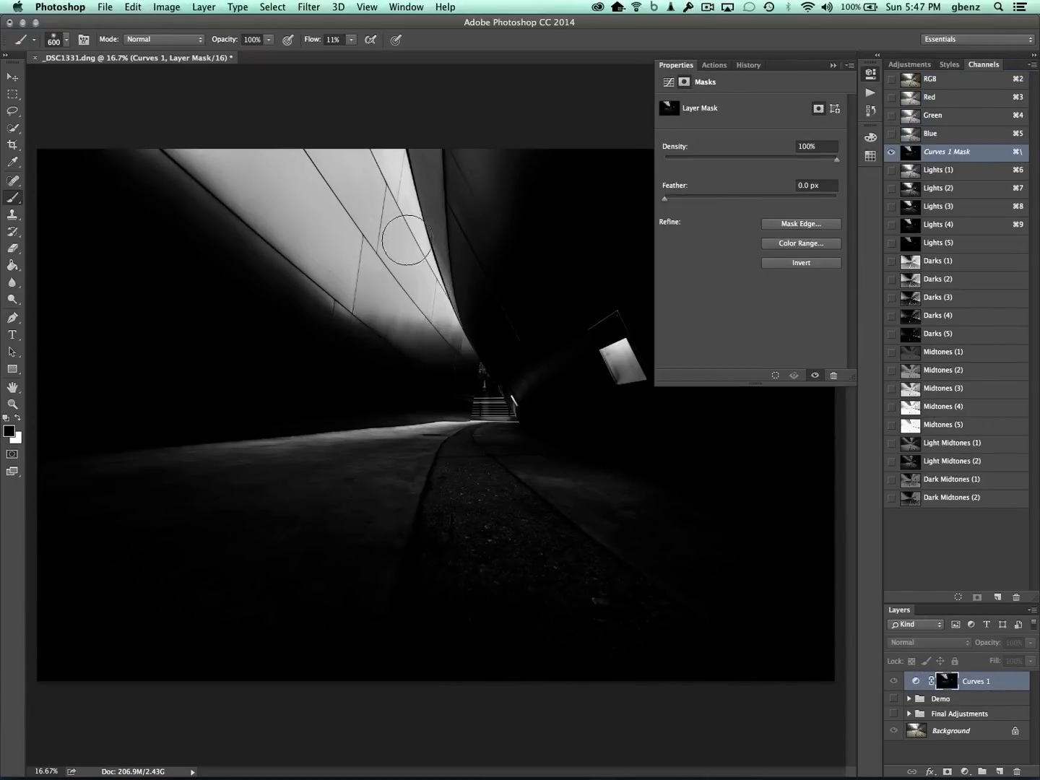
pyautogui.moveTo(767, 559)
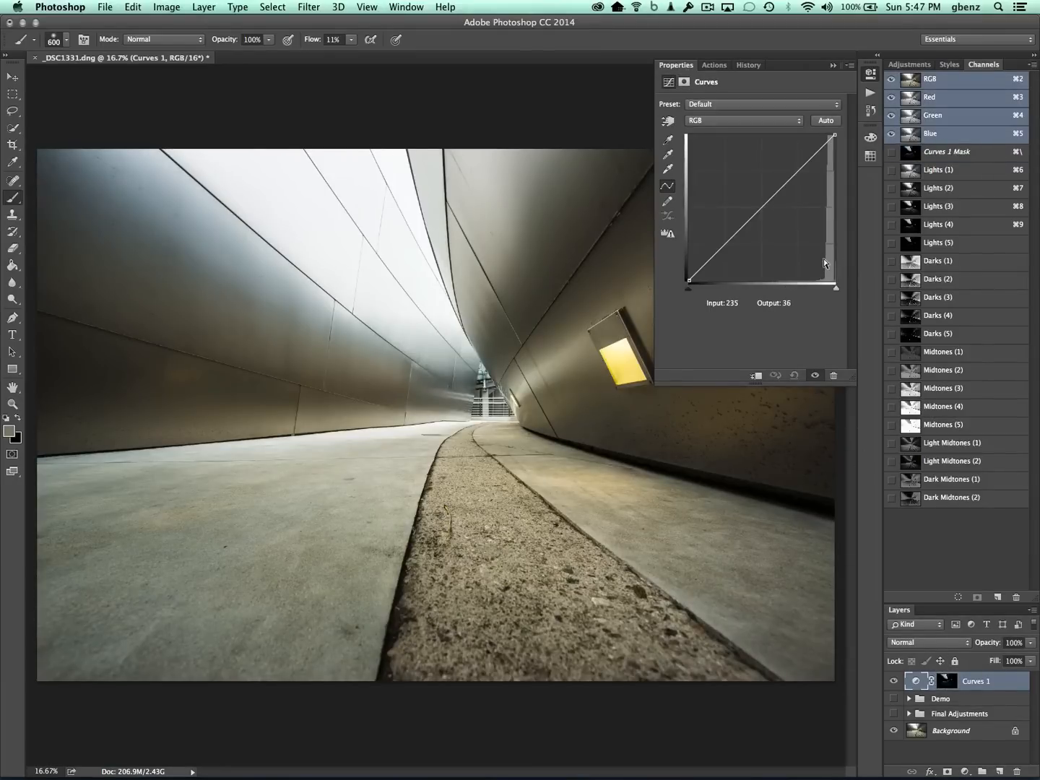
# Pull the curve's highlight point down to Input 234, Output 150 to darken the ceiling panels.
pyautogui.moveTo(826, 264); pyautogui.dragTo(825, 145)
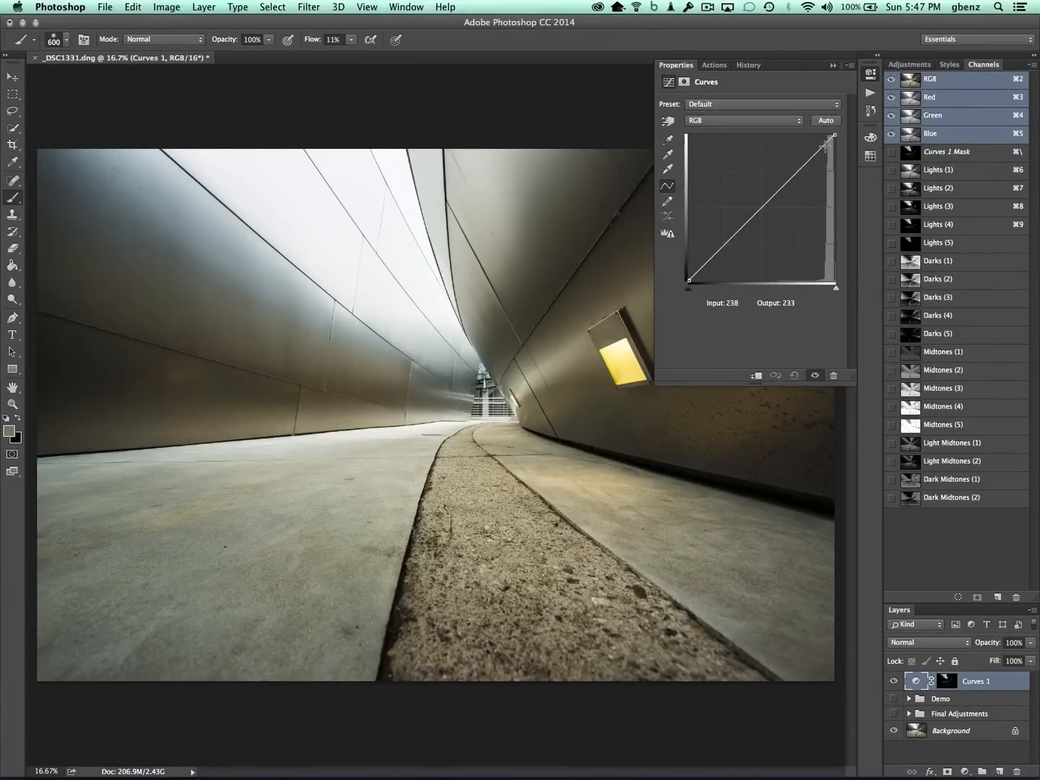
pyautogui.moveTo(825, 143); pyautogui.dragTo(827, 284)
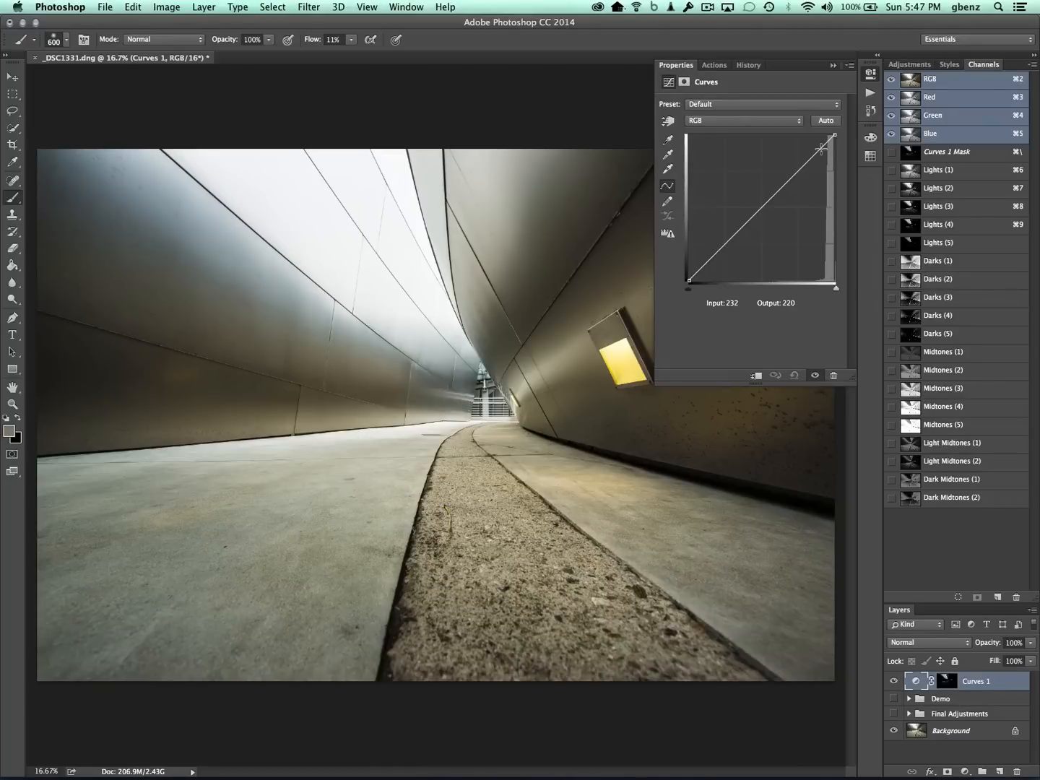
pyautogui.moveTo(820, 148); pyautogui.dragTo(820, 169)
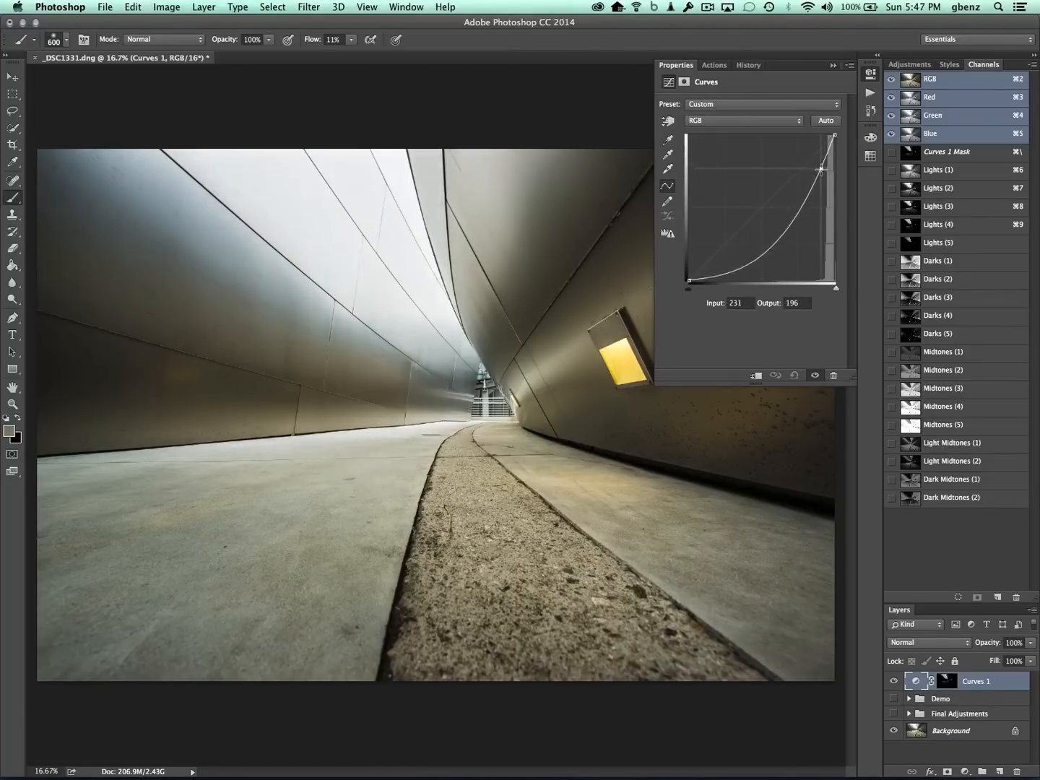
pyautogui.moveTo(819, 171); pyautogui.dragTo(820, 191)
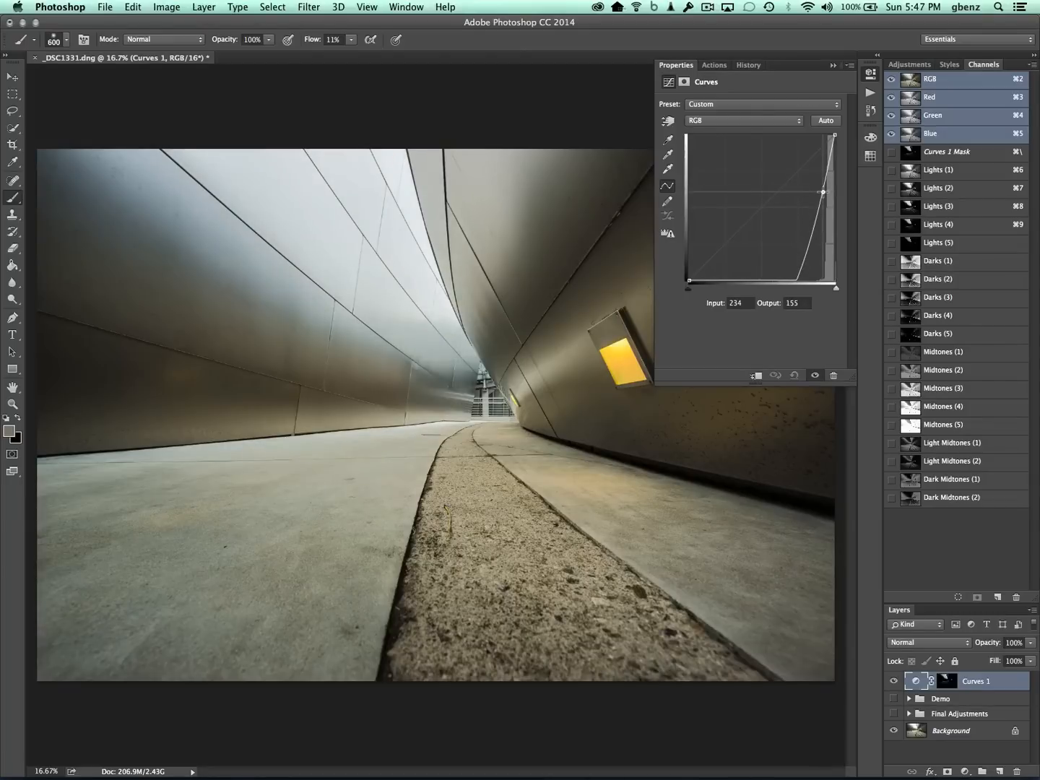
pyautogui.moveTo(821, 192); pyautogui.dragTo(822, 199)
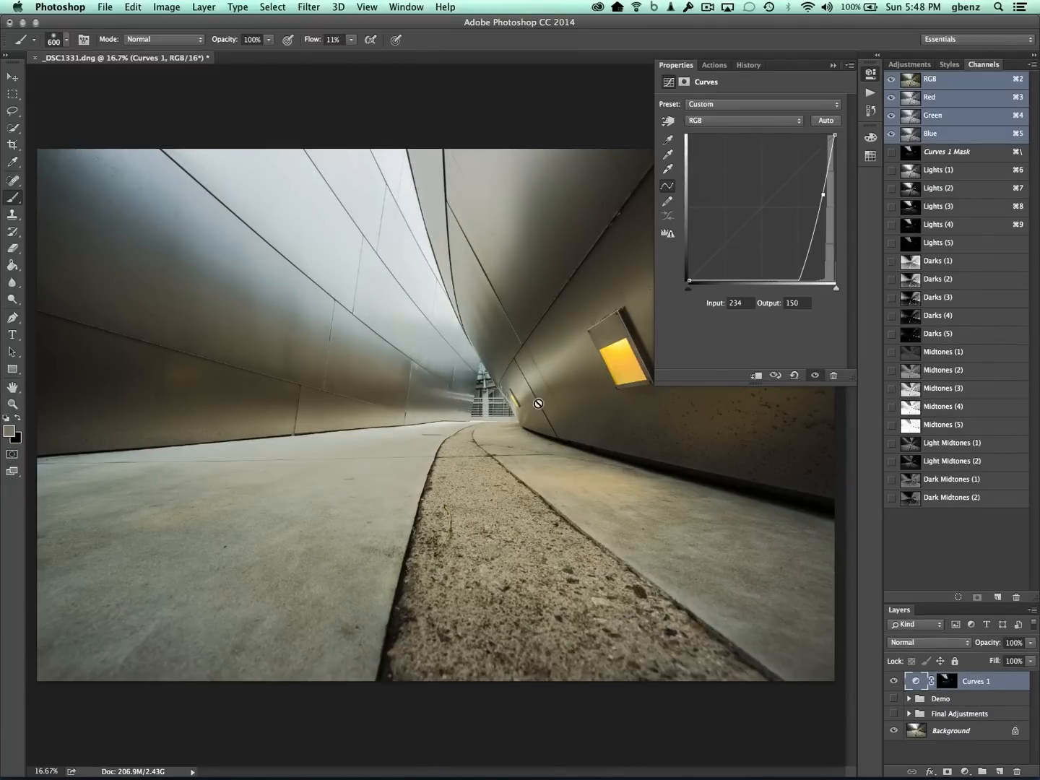
pyautogui.moveTo(414, 280)
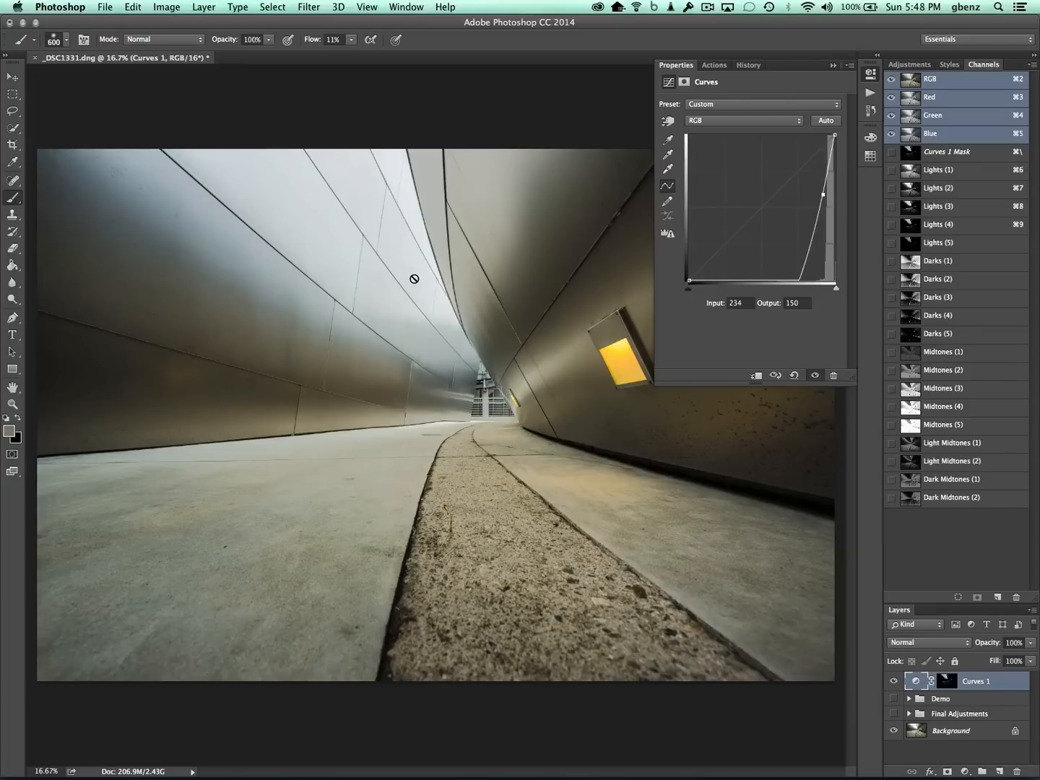
pyautogui.moveTo(399, 248)
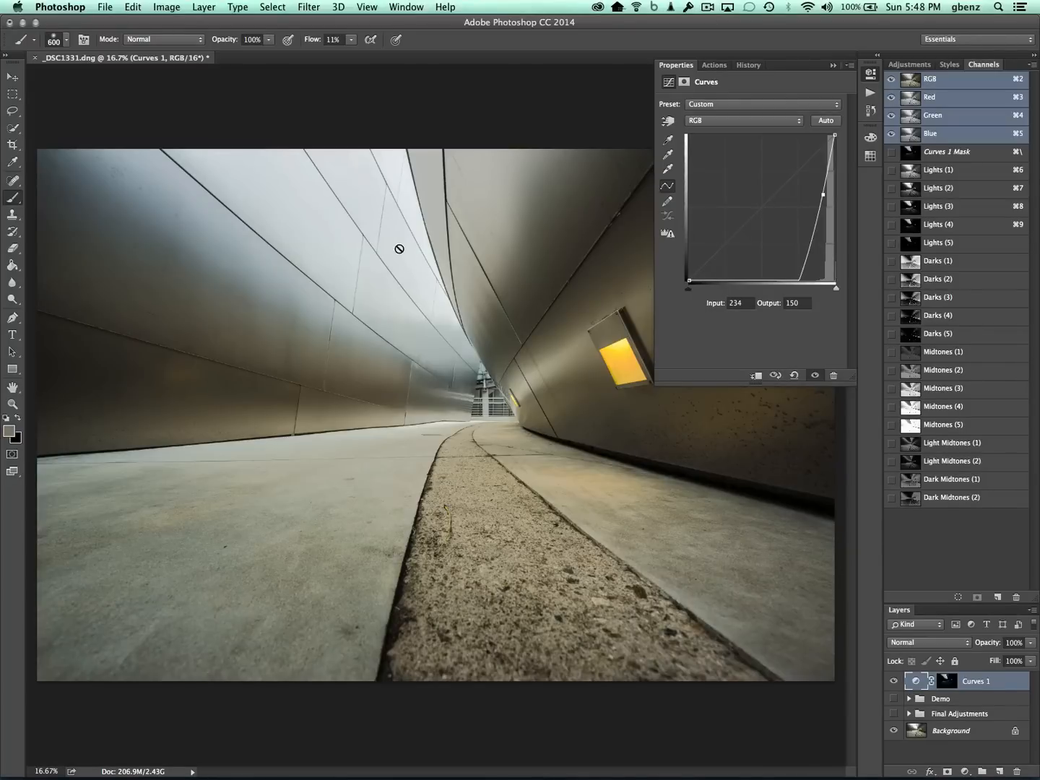
pyautogui.moveTo(500, 395)
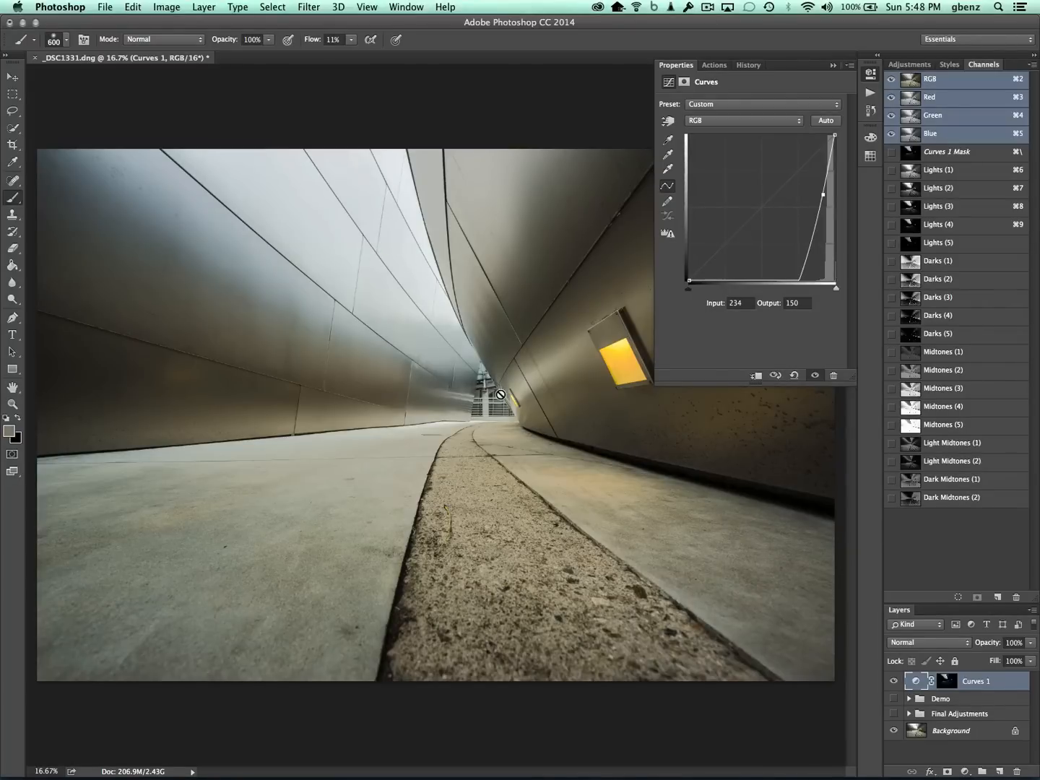